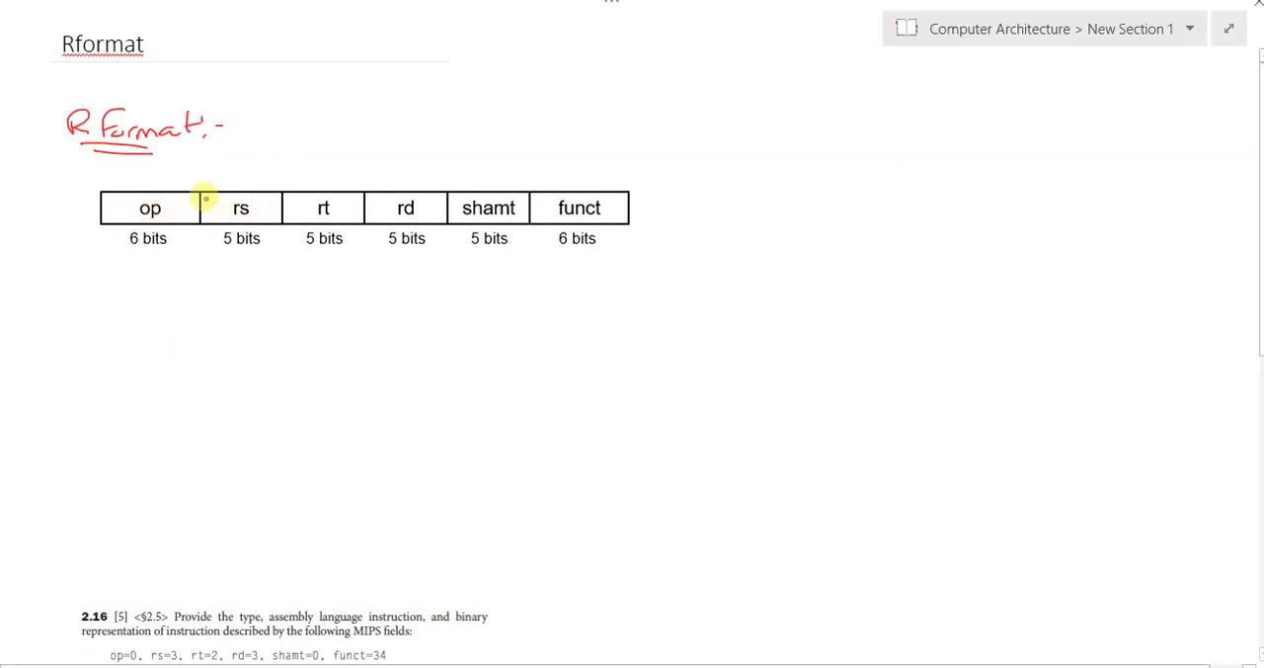
pyautogui.moveTo(182, 165)
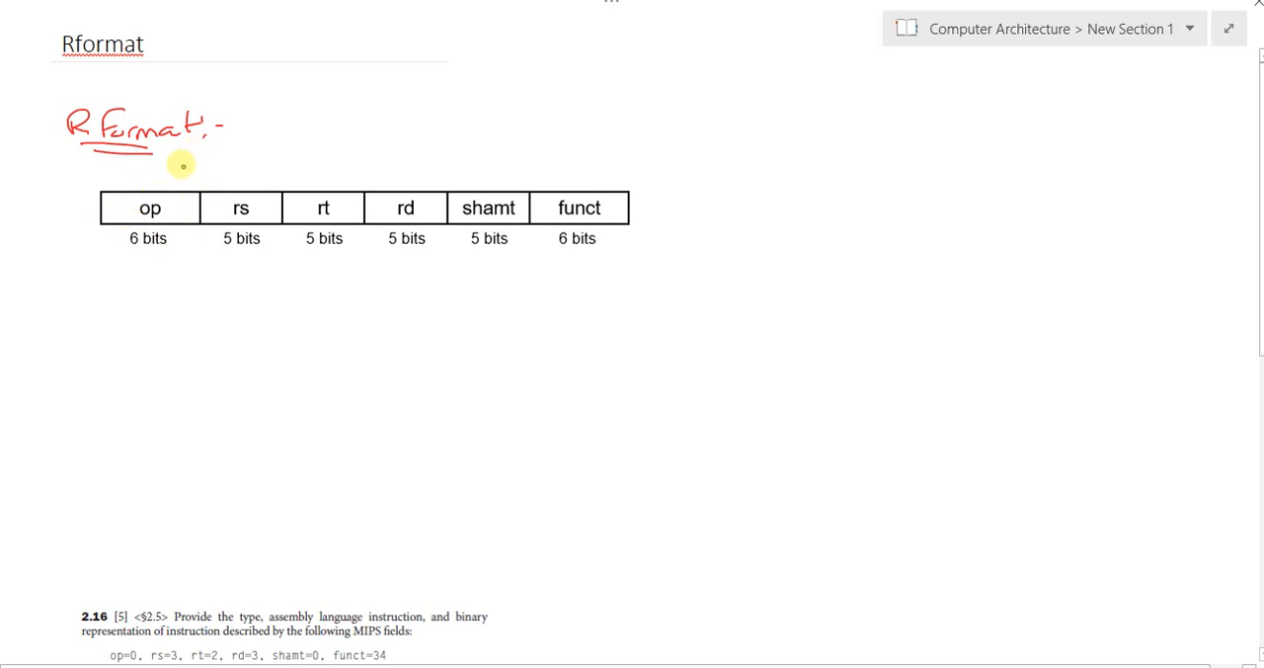
pyautogui.moveTo(263, 152)
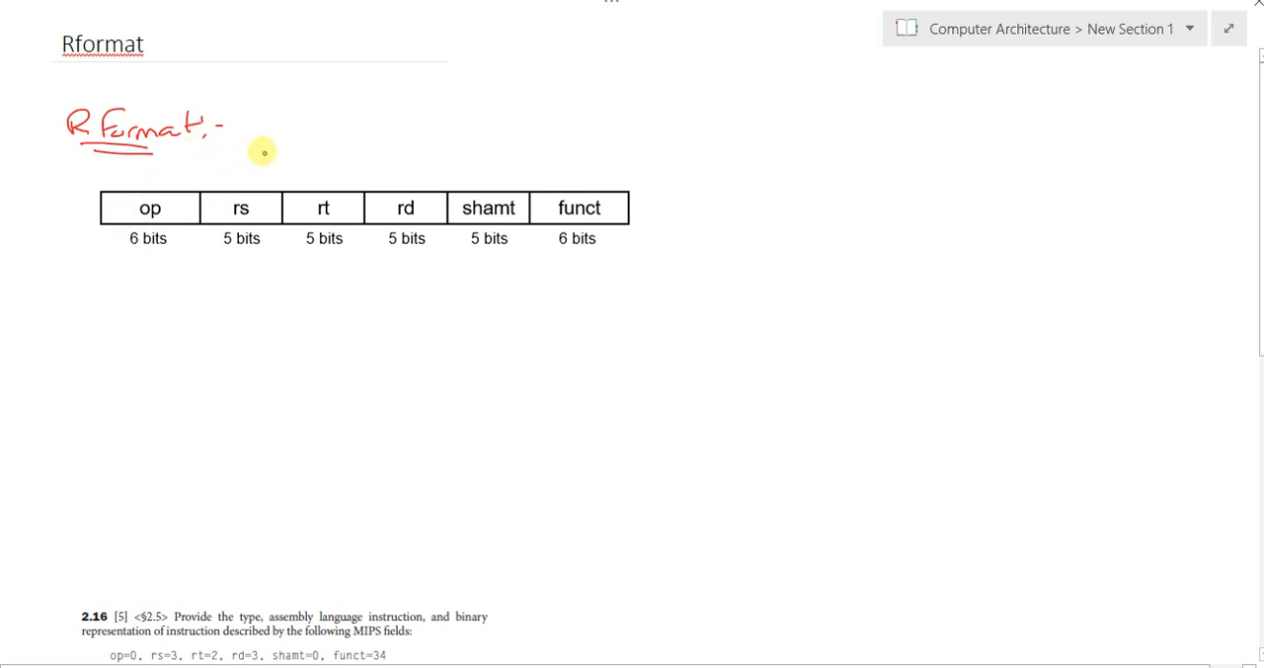
pyautogui.moveTo(324, 116)
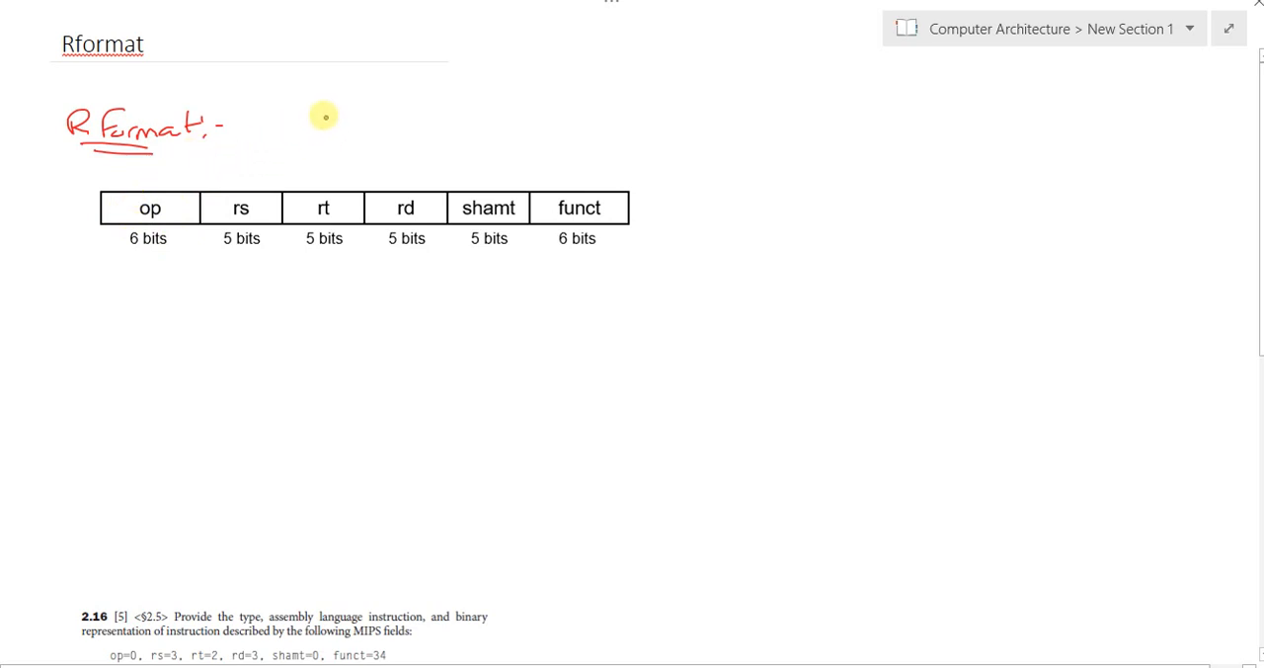
# Handwrite 'a=b+c' above the R-format table, followed by an arrow toward its MIPS form
pyautogui.moveTo(321, 109); pyautogui.dragTo(434, 108)
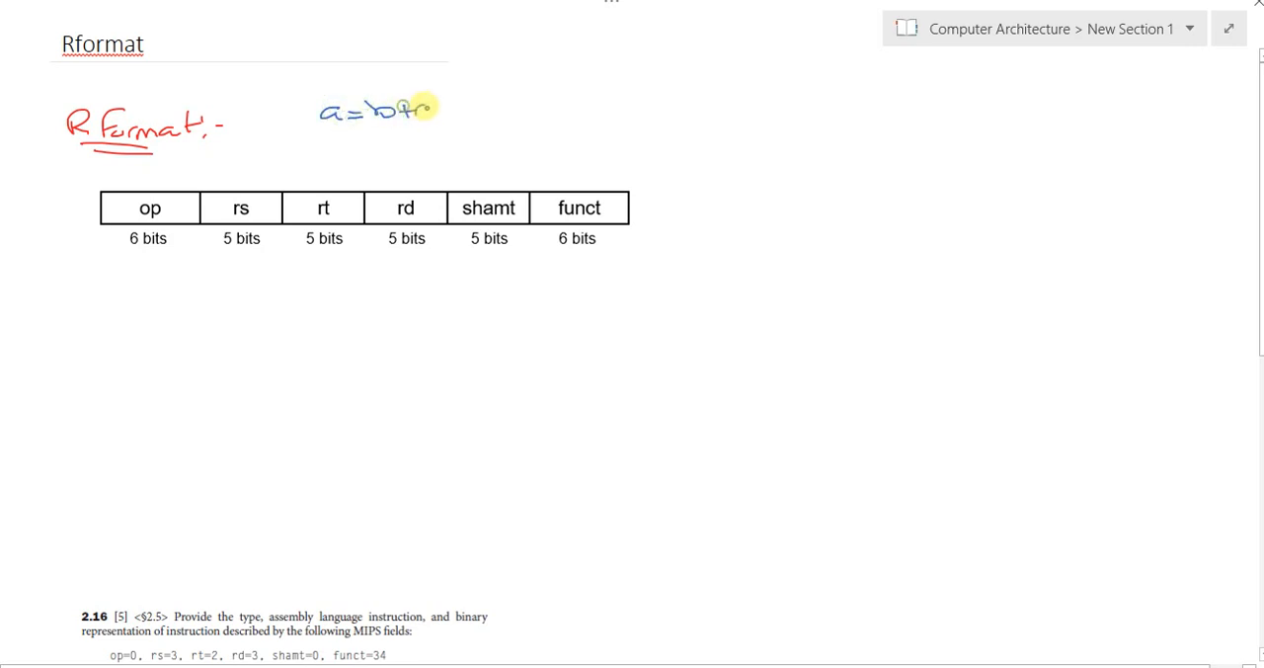
pyautogui.moveTo(425, 108); pyautogui.dragTo(493, 114)
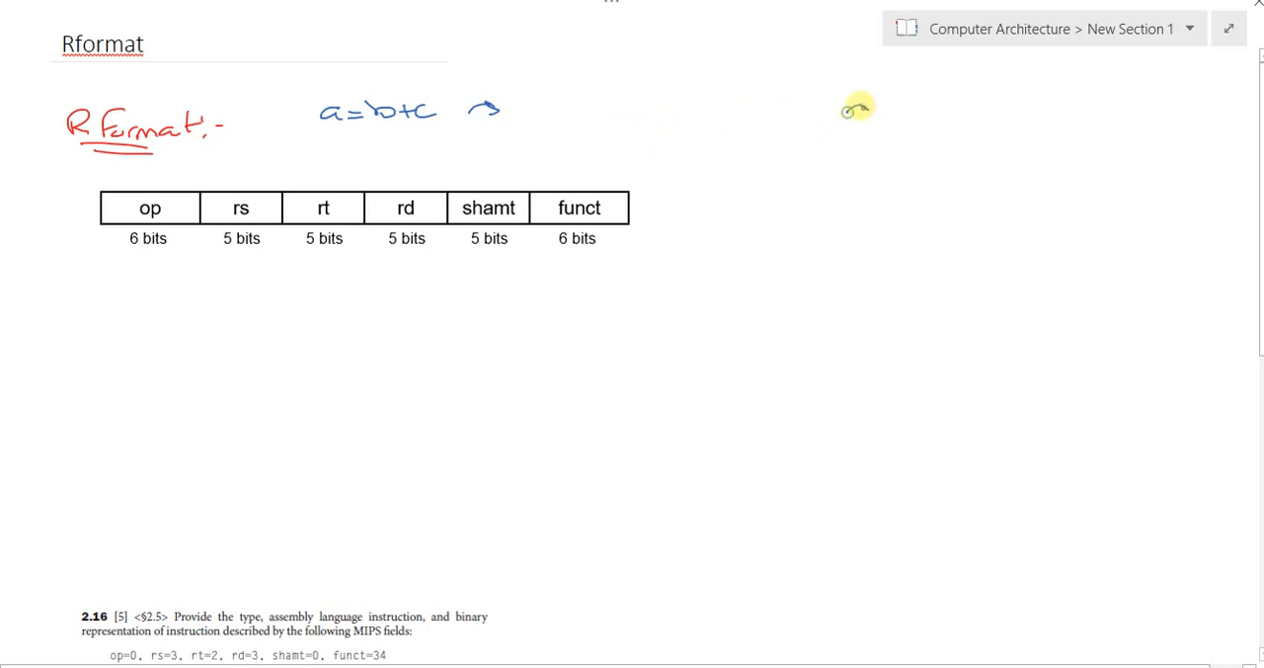
pyautogui.moveTo(889, 119); pyautogui.dragTo(963, 119)
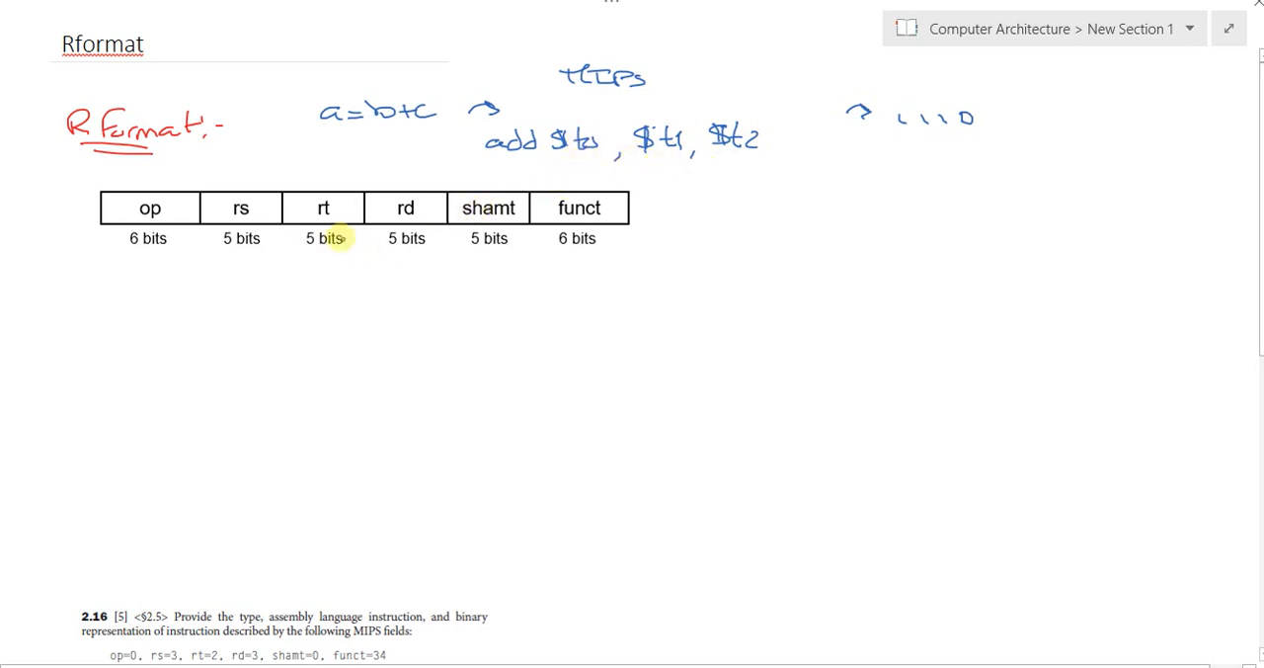
pyautogui.moveTo(353, 188)
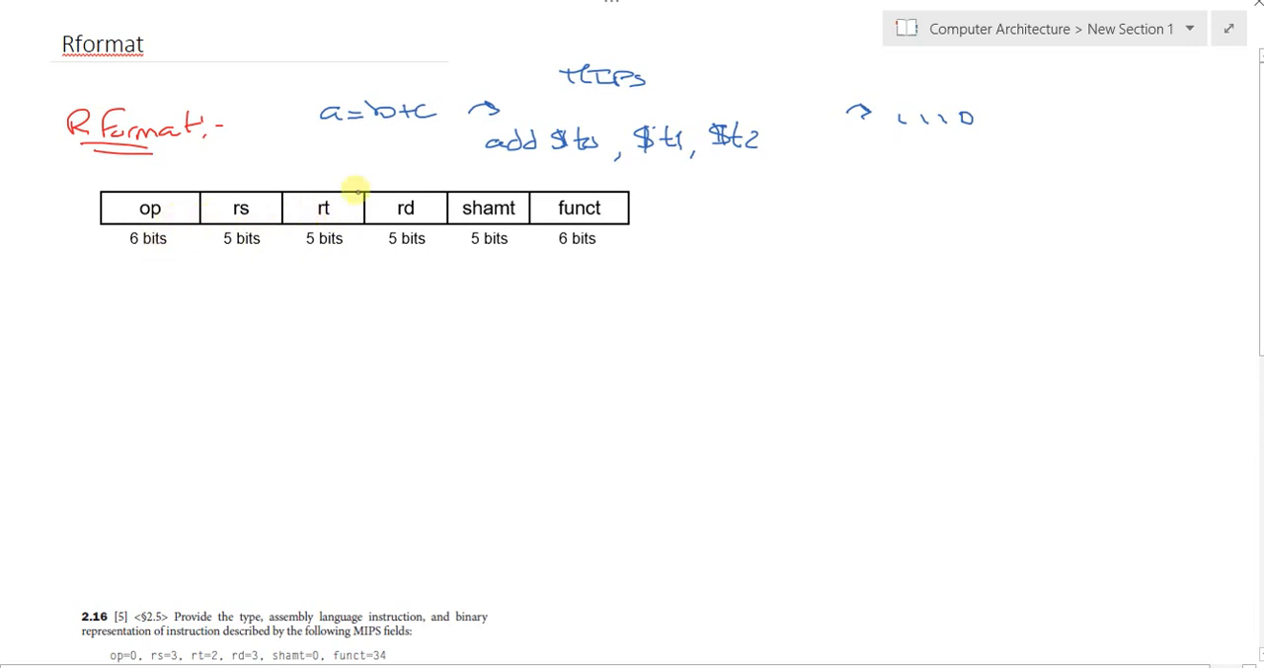
pyautogui.moveTo(571, 180)
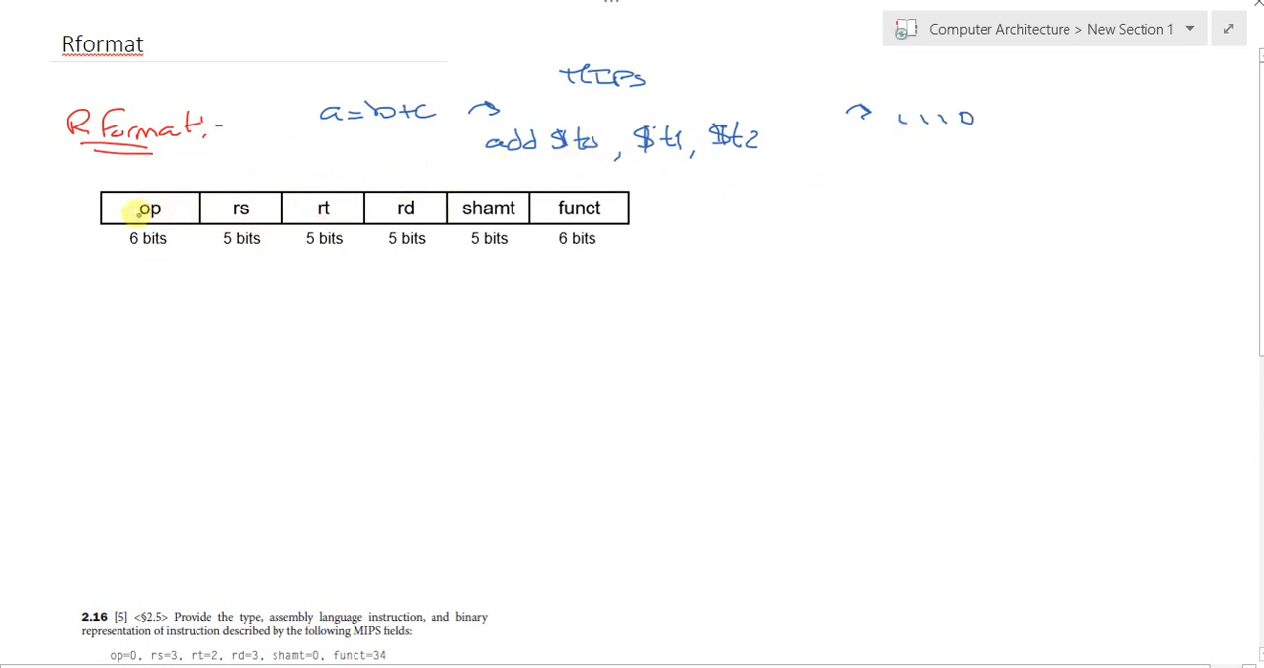
pyautogui.moveTo(439, 287)
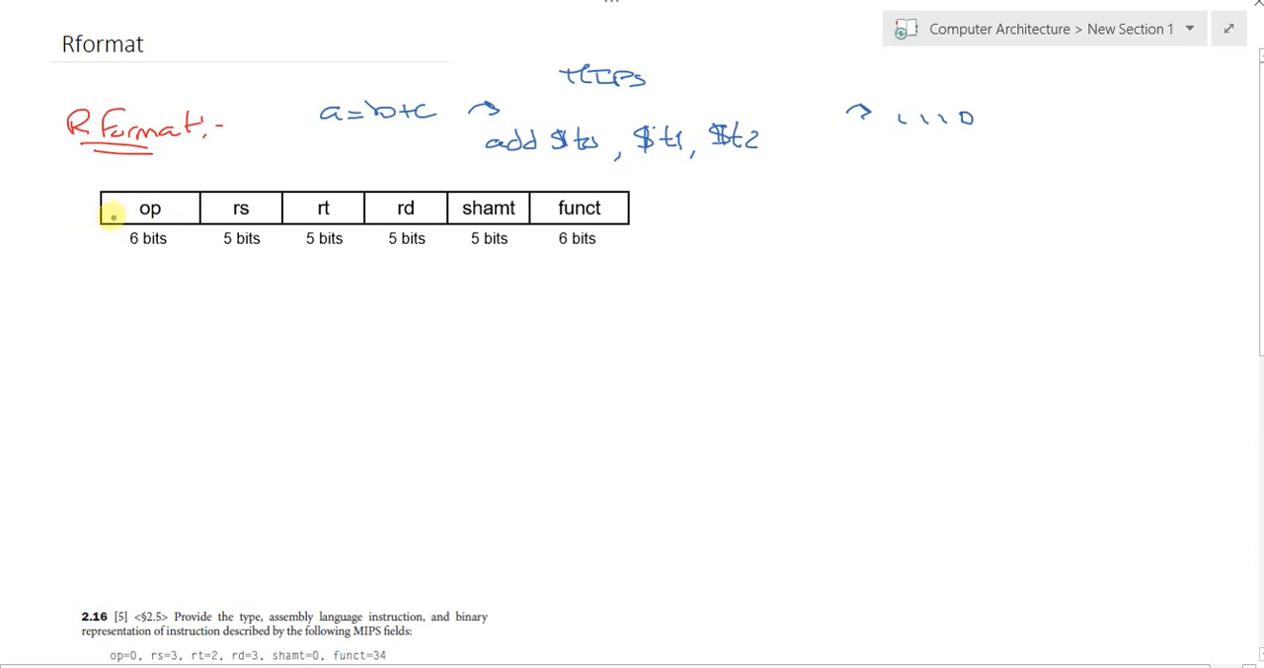
pyautogui.moveTo(126, 200)
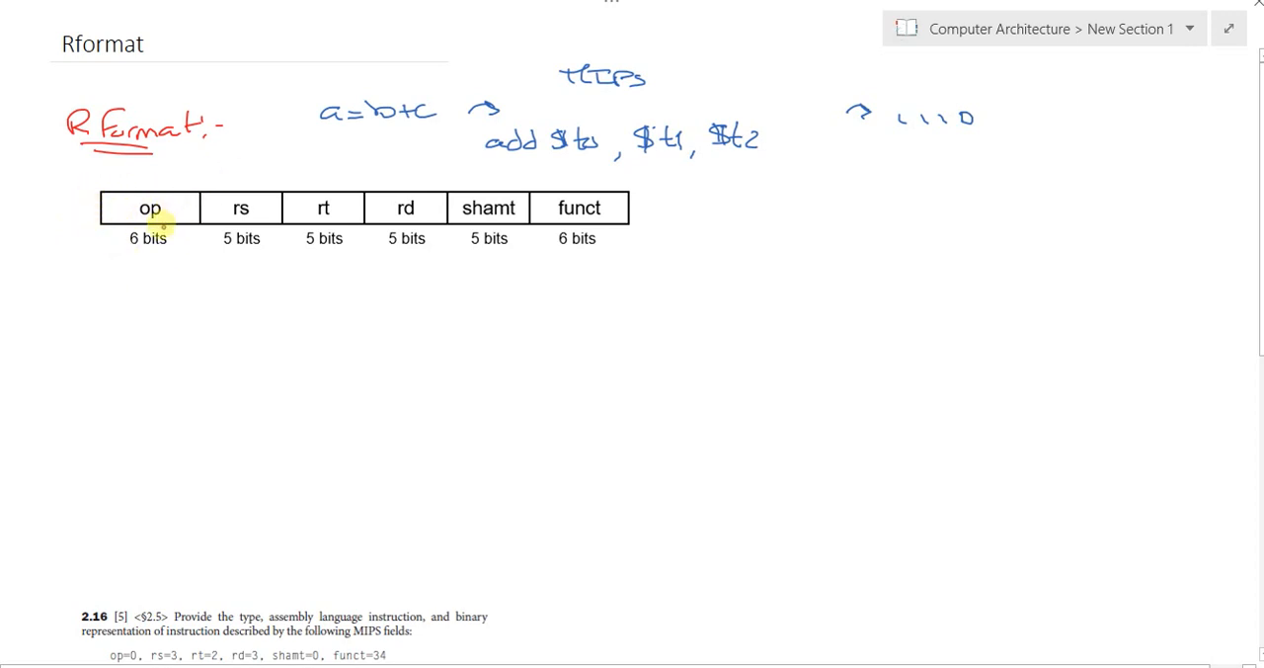
pyautogui.moveTo(292, 208)
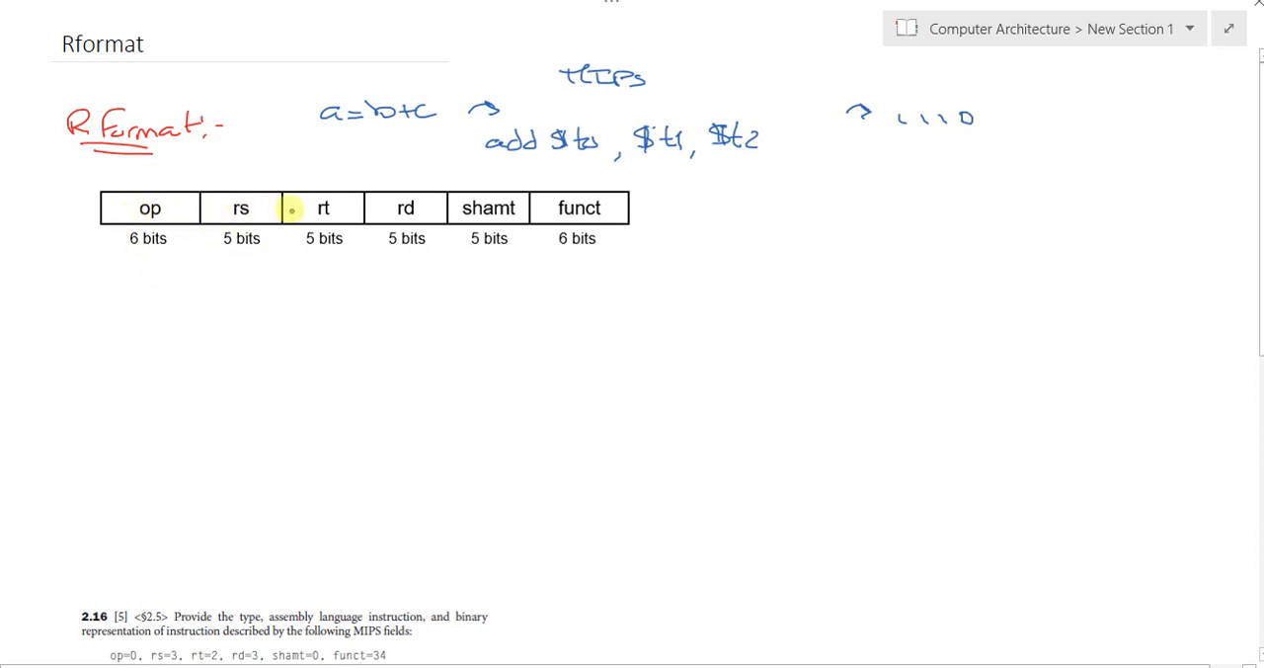
pyautogui.moveTo(406, 209)
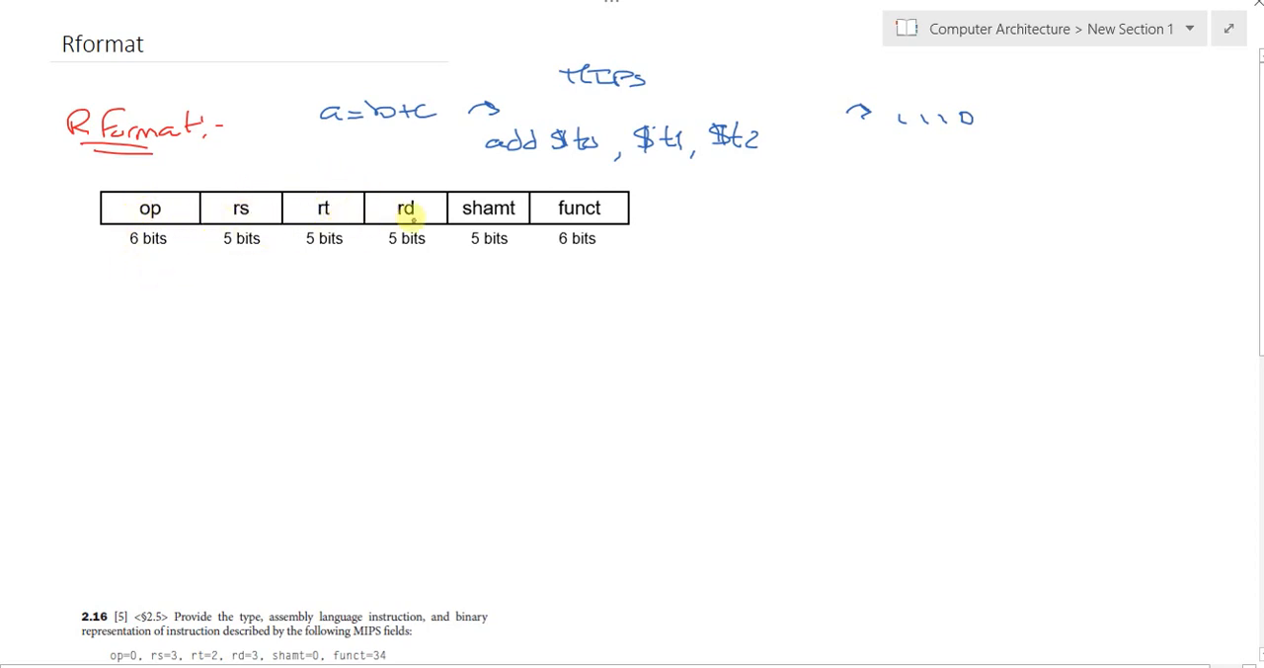
pyautogui.moveTo(526, 237)
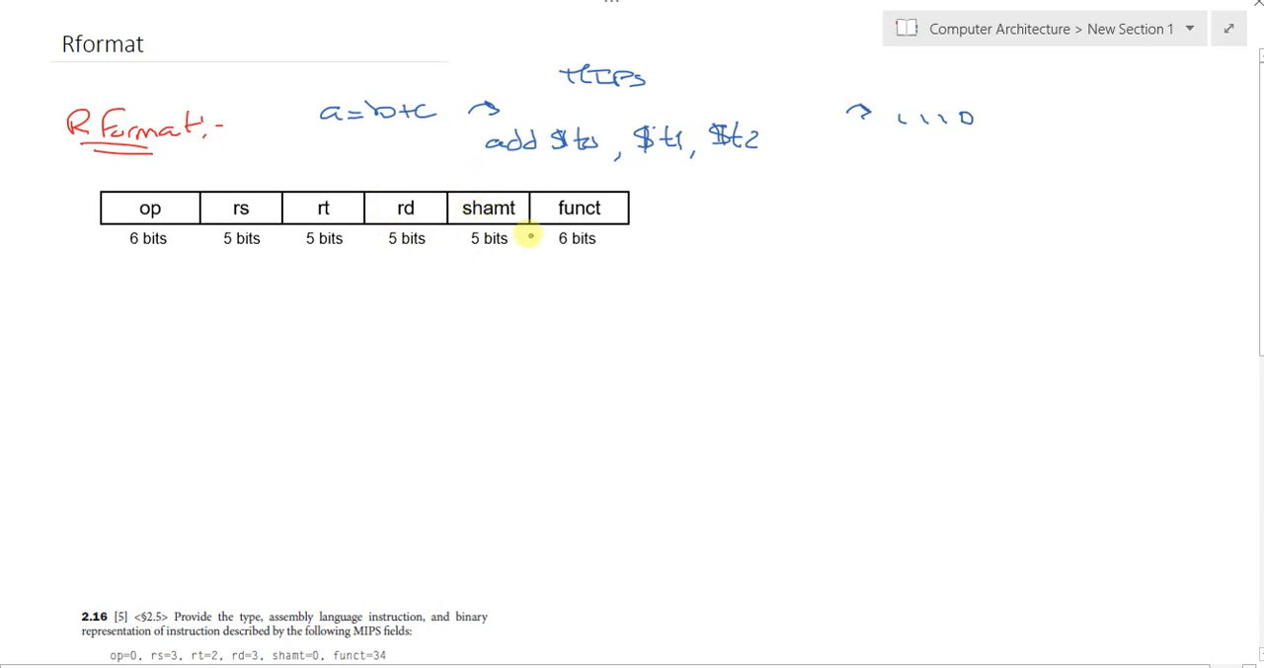
pyautogui.moveTo(179, 209)
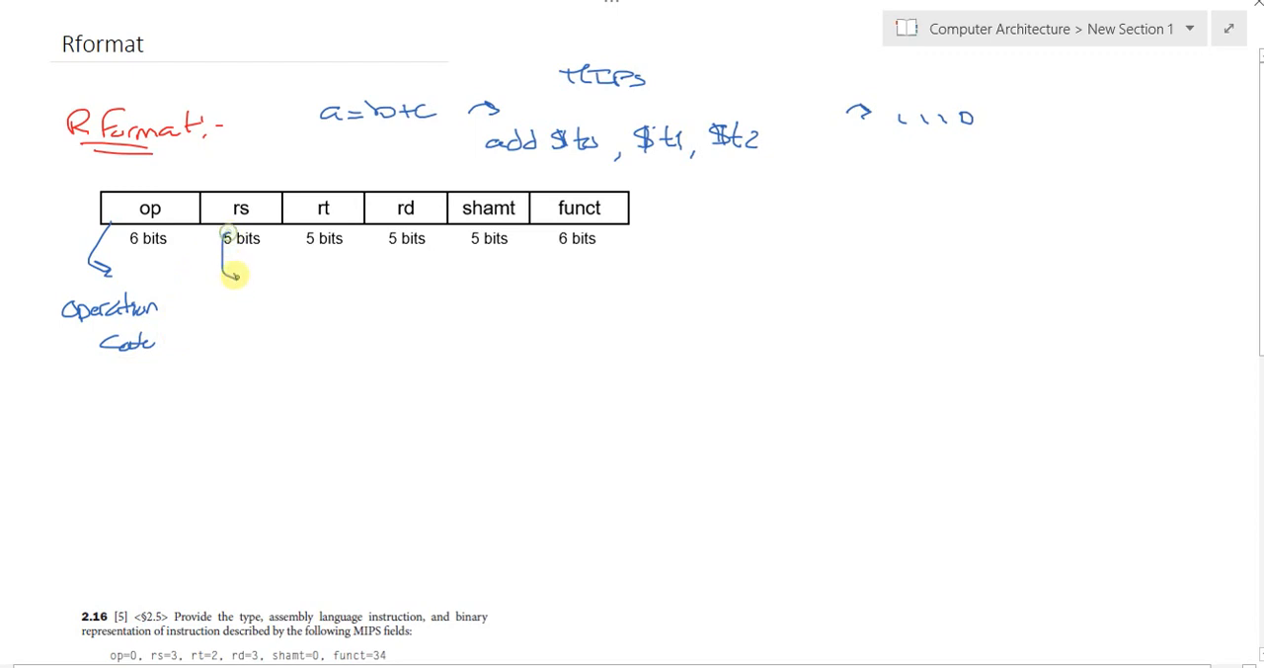
# Ink the labels 'First Source Register' under rs and 'destination' under rd
pyautogui.write('Fro')
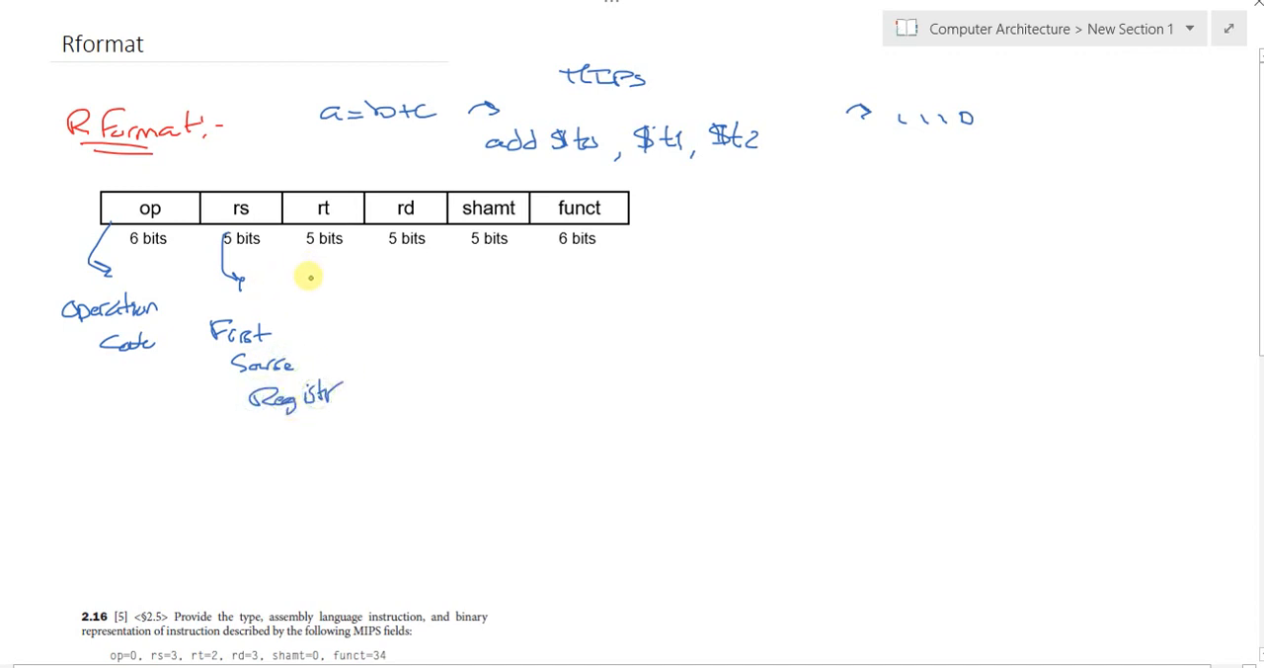
pyautogui.moveTo(321, 252); pyautogui.dragTo(331, 291)
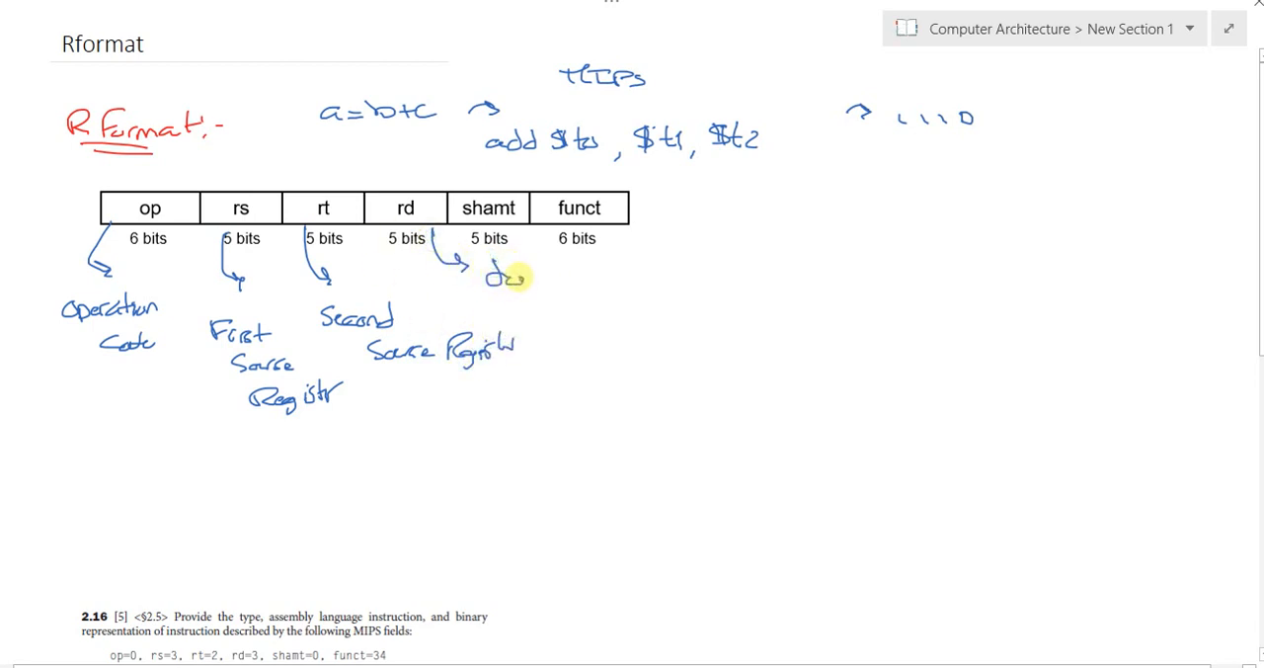
pyautogui.write('destination')
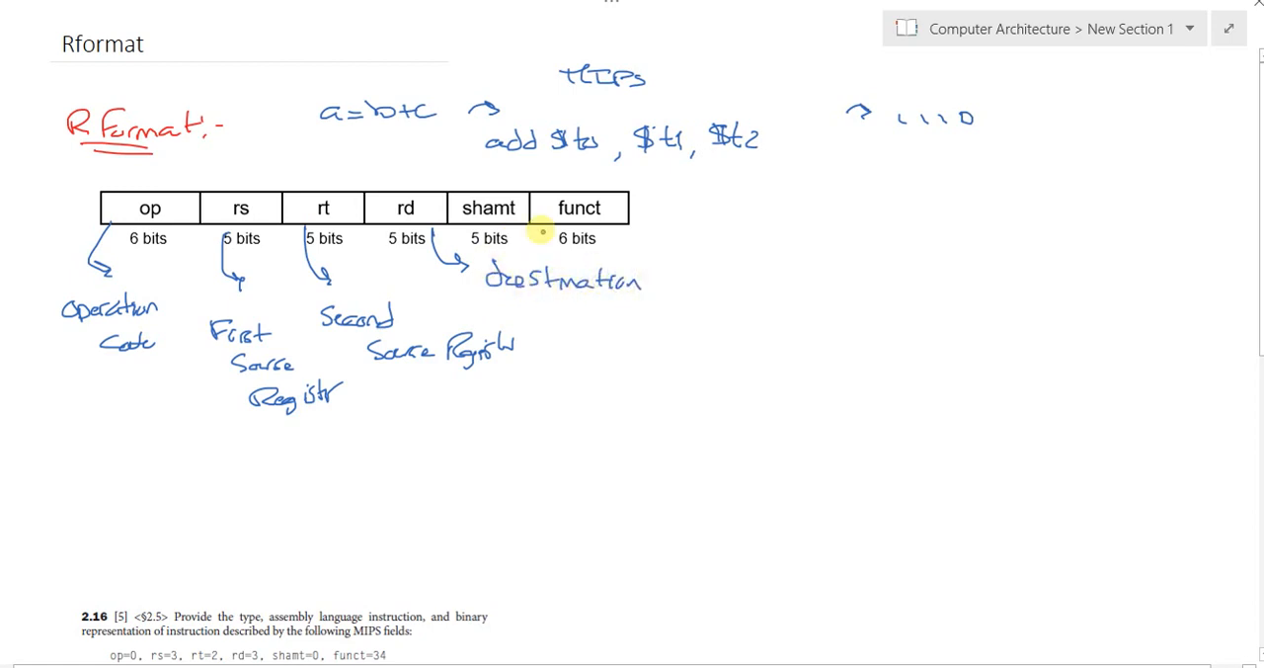
pyautogui.moveTo(427, 207)
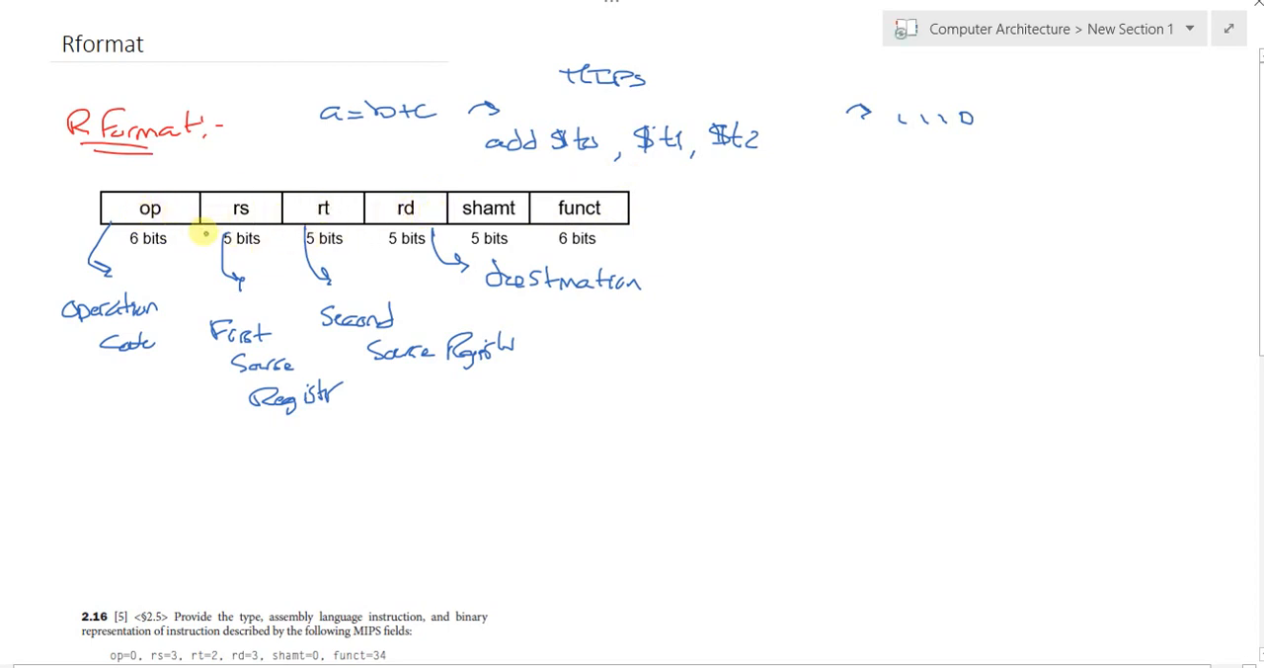
pyautogui.moveTo(321, 208)
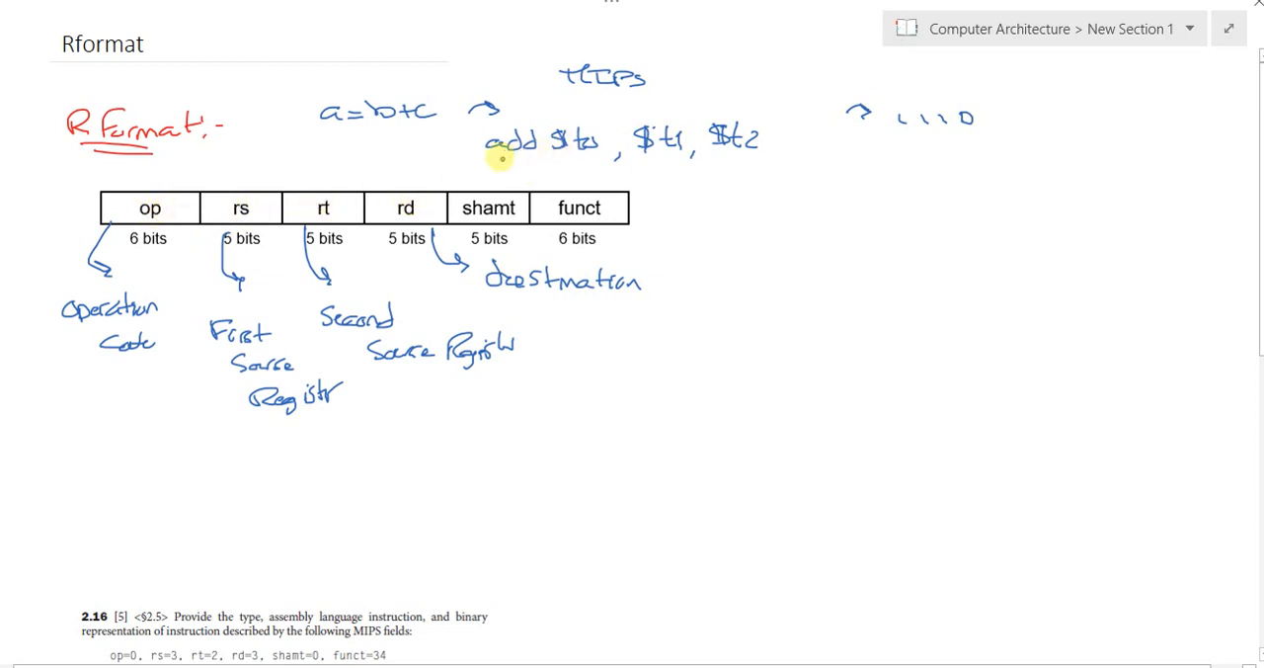
pyautogui.moveTo(486, 163)
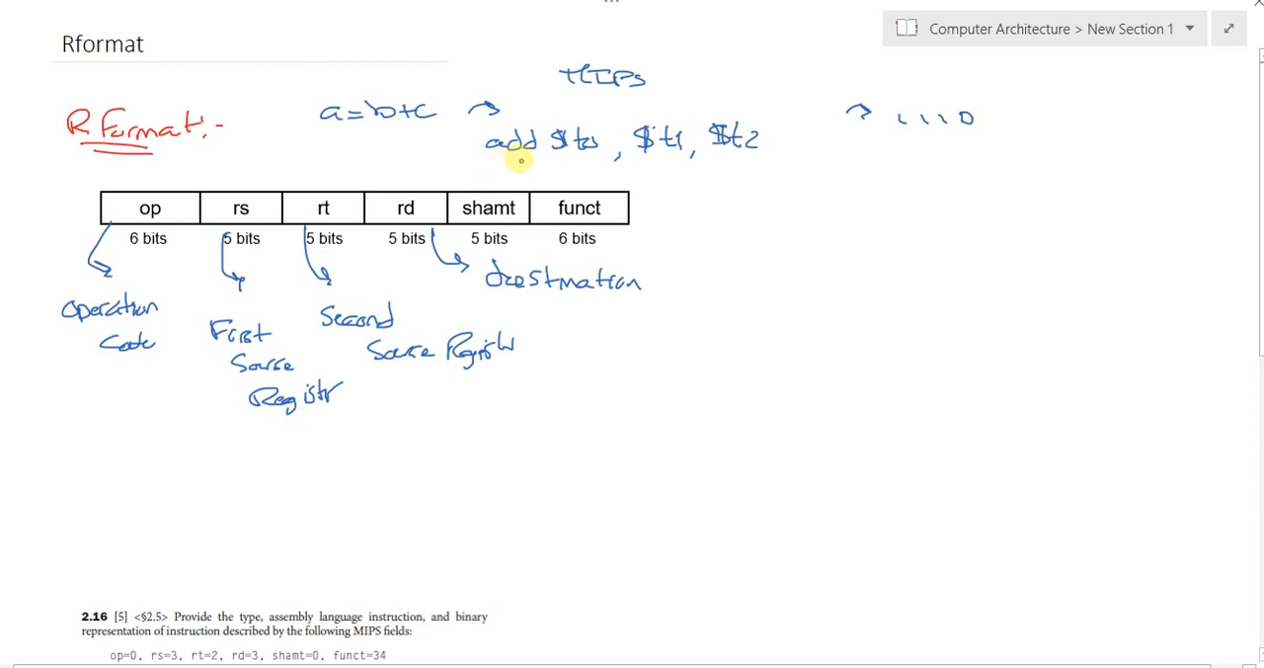
pyautogui.moveTo(578, 148)
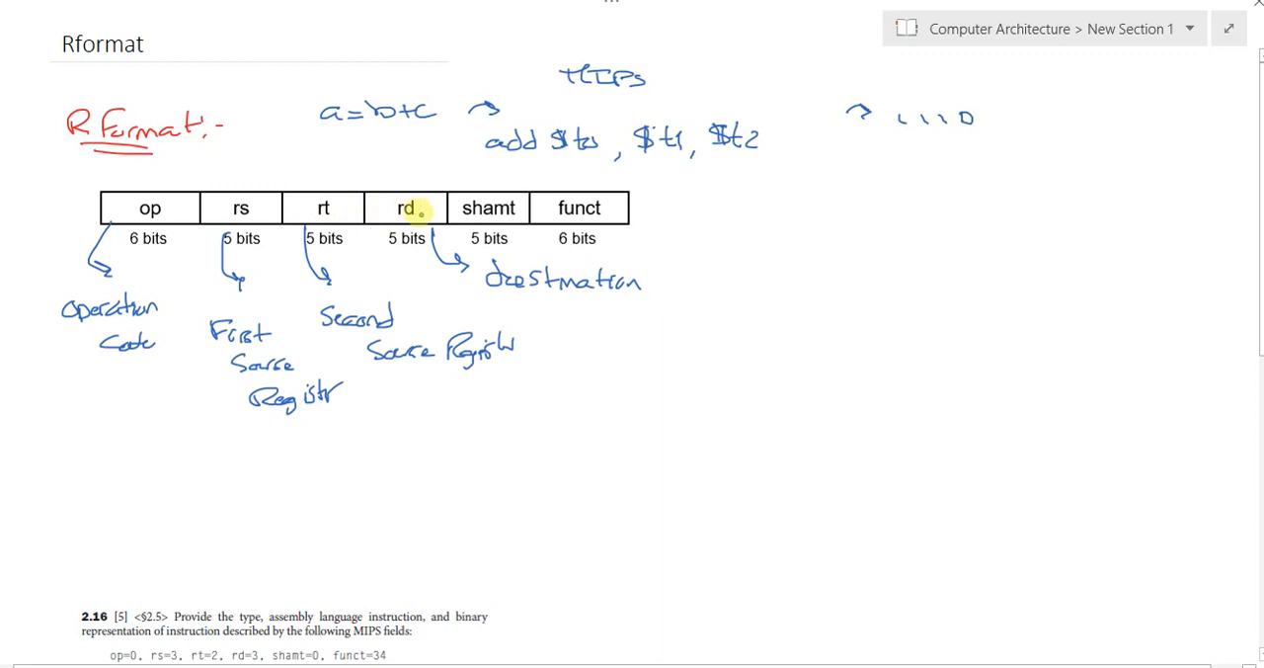
pyautogui.moveTo(526, 196)
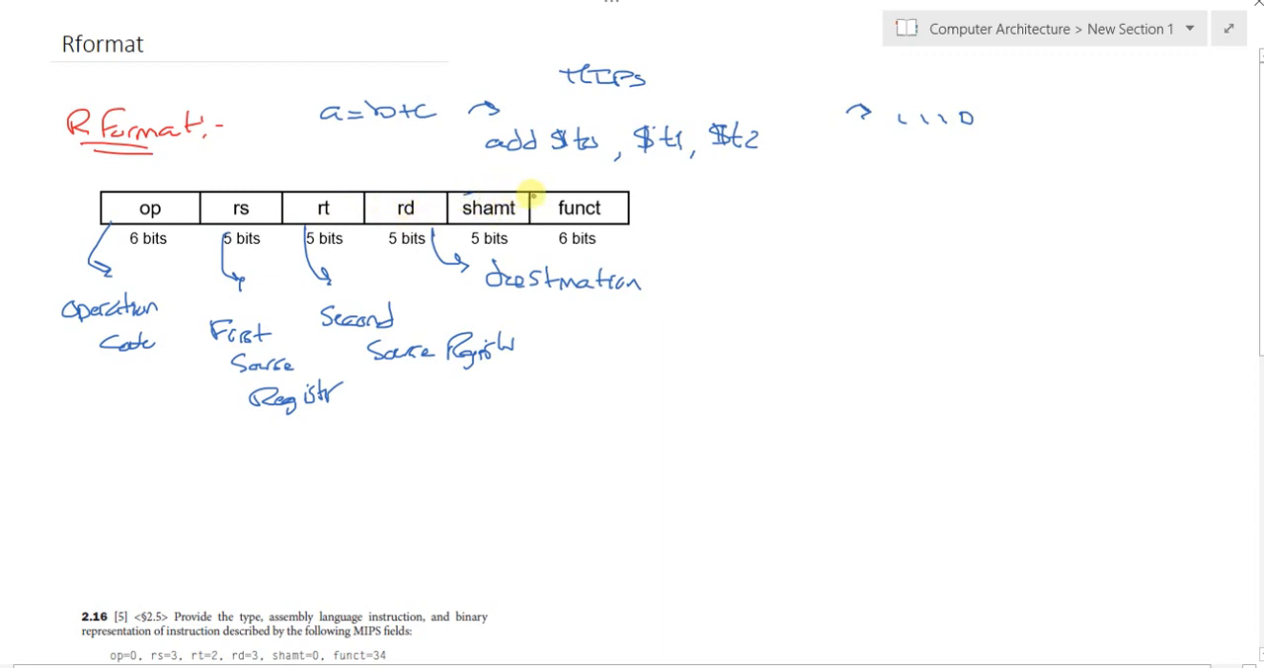
pyautogui.moveTo(526, 203)
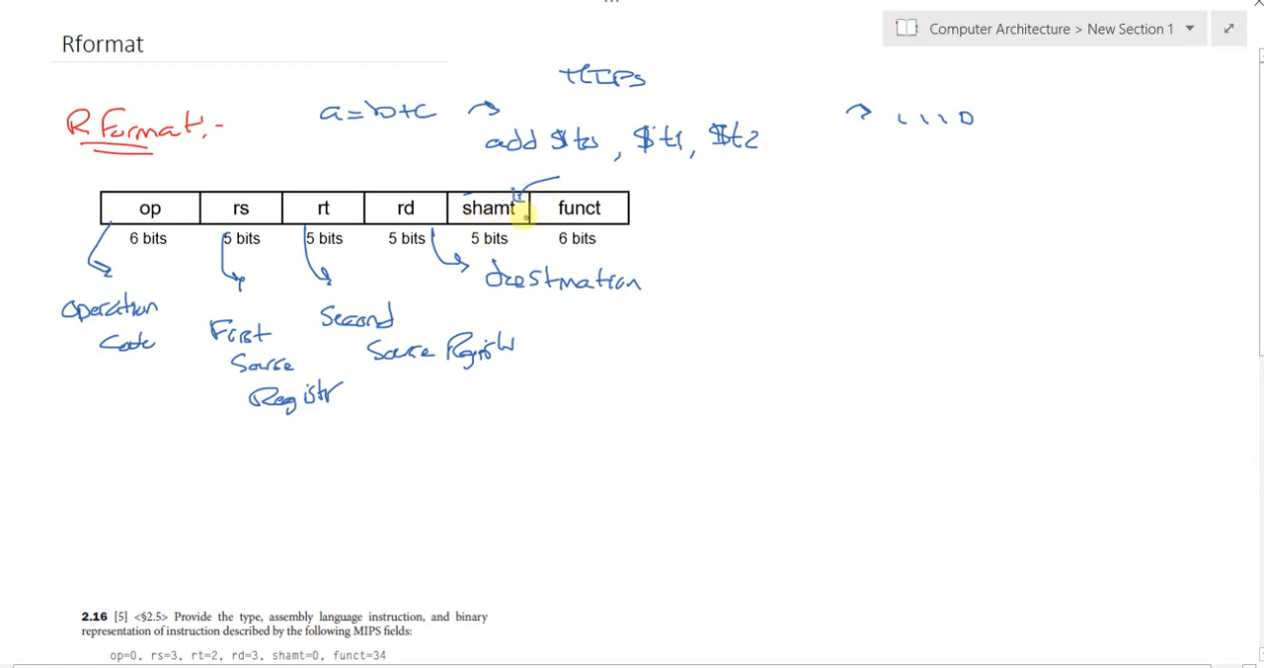
pyautogui.moveTo(537, 237)
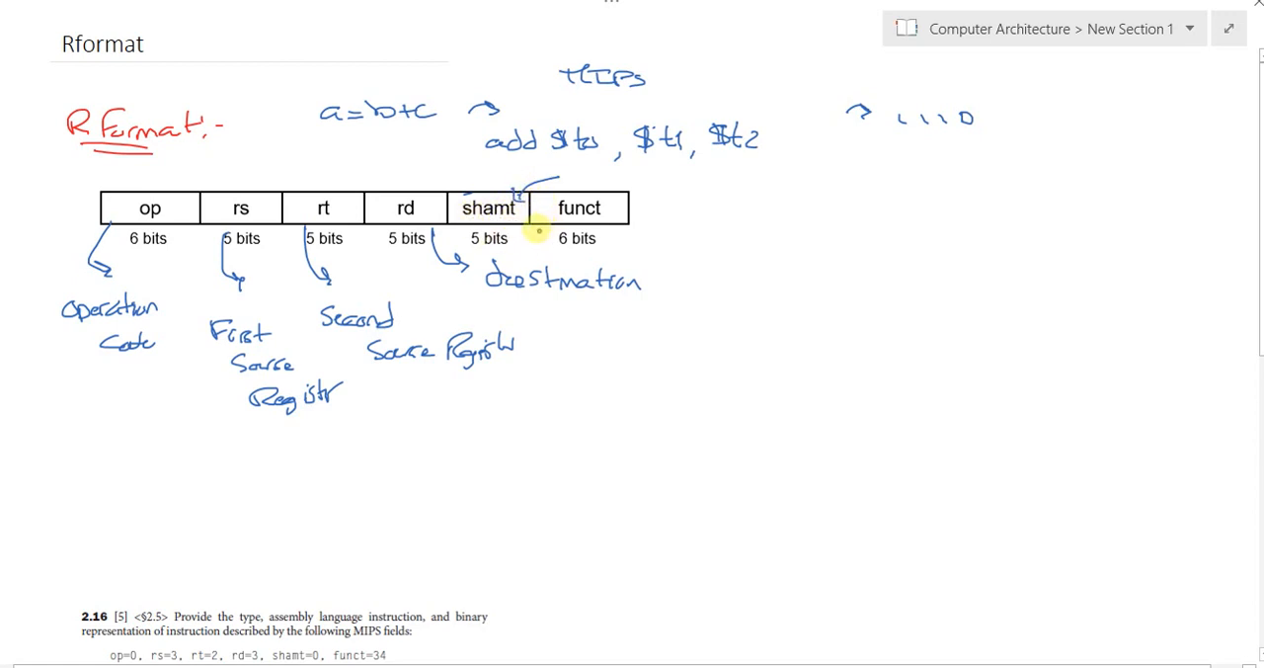
pyautogui.moveTo(518, 241)
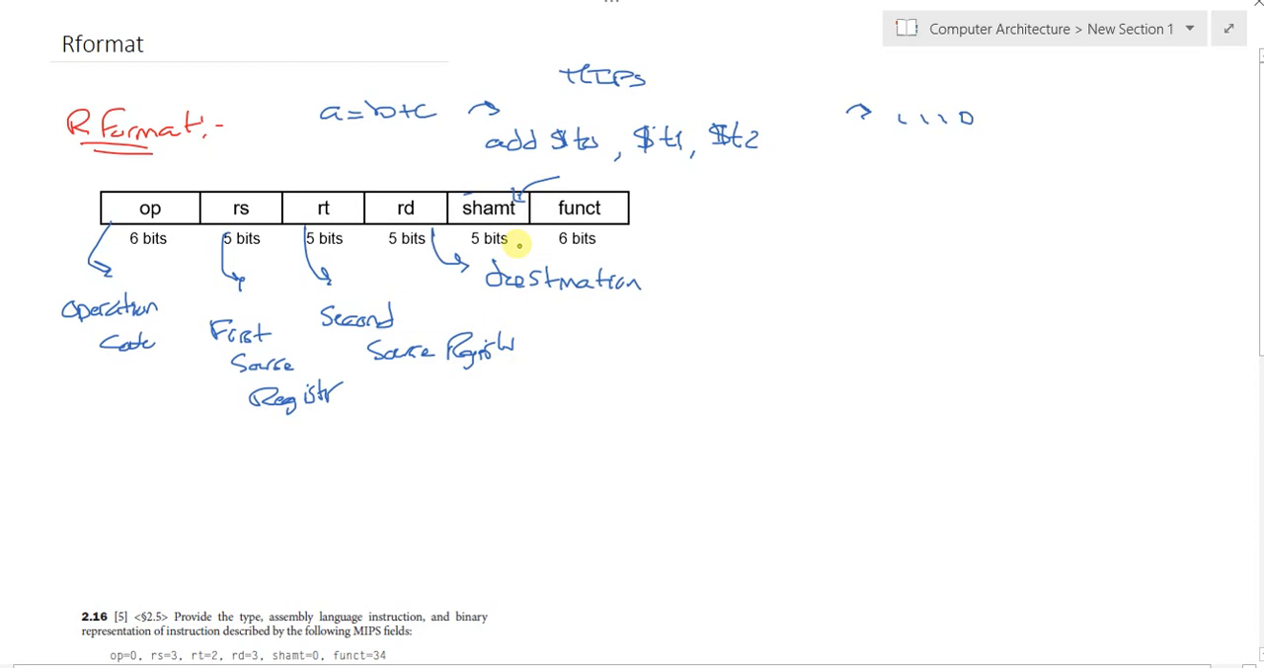
pyautogui.moveTo(614, 221)
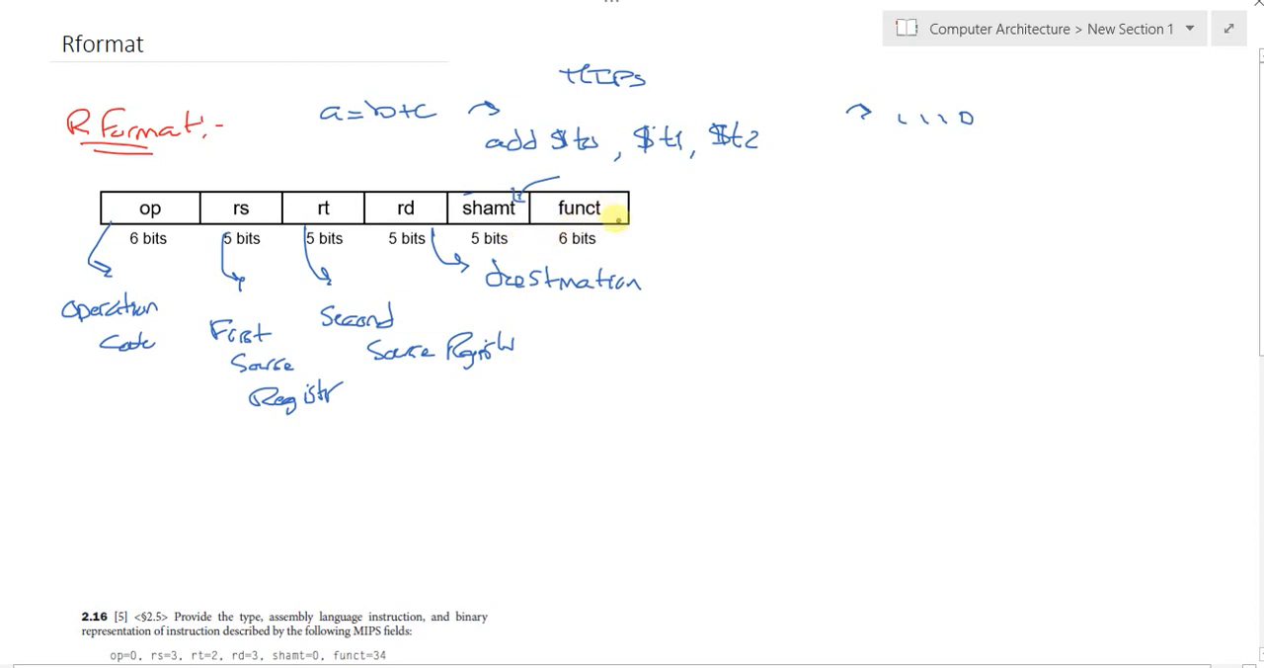
# Draw a short arrow stroke to the right of the funct box
pyautogui.moveTo(613, 208); pyautogui.dragTo(647, 213)
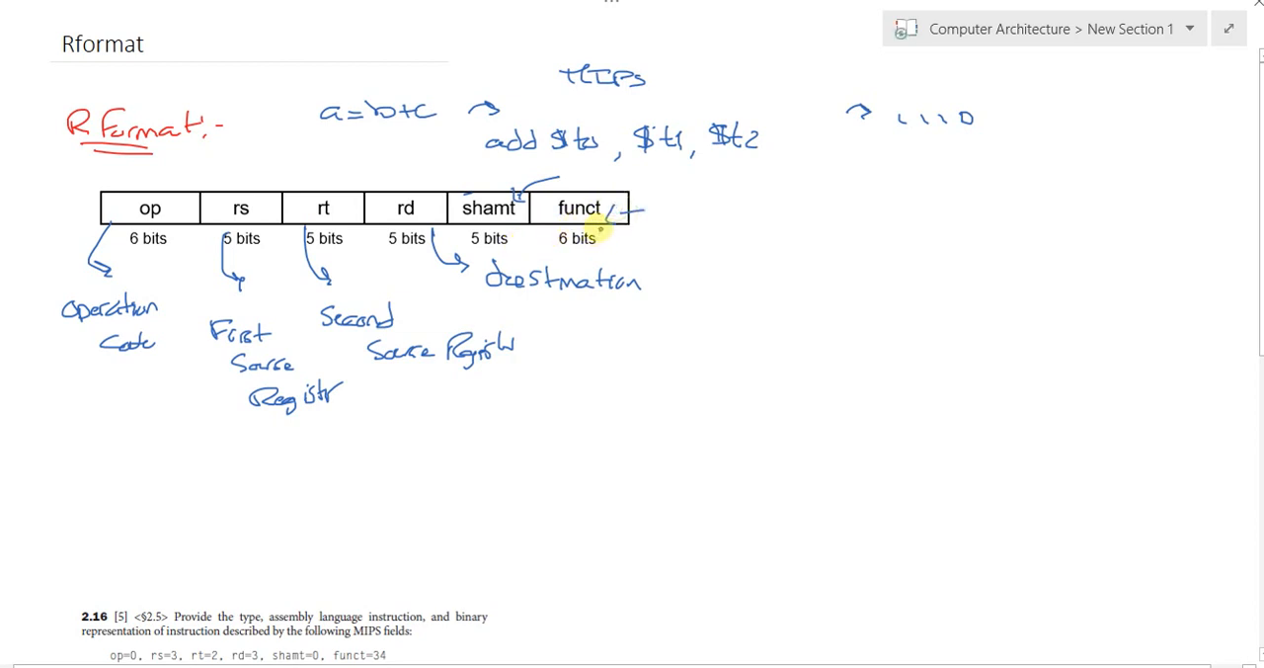
pyautogui.moveTo(614, 231)
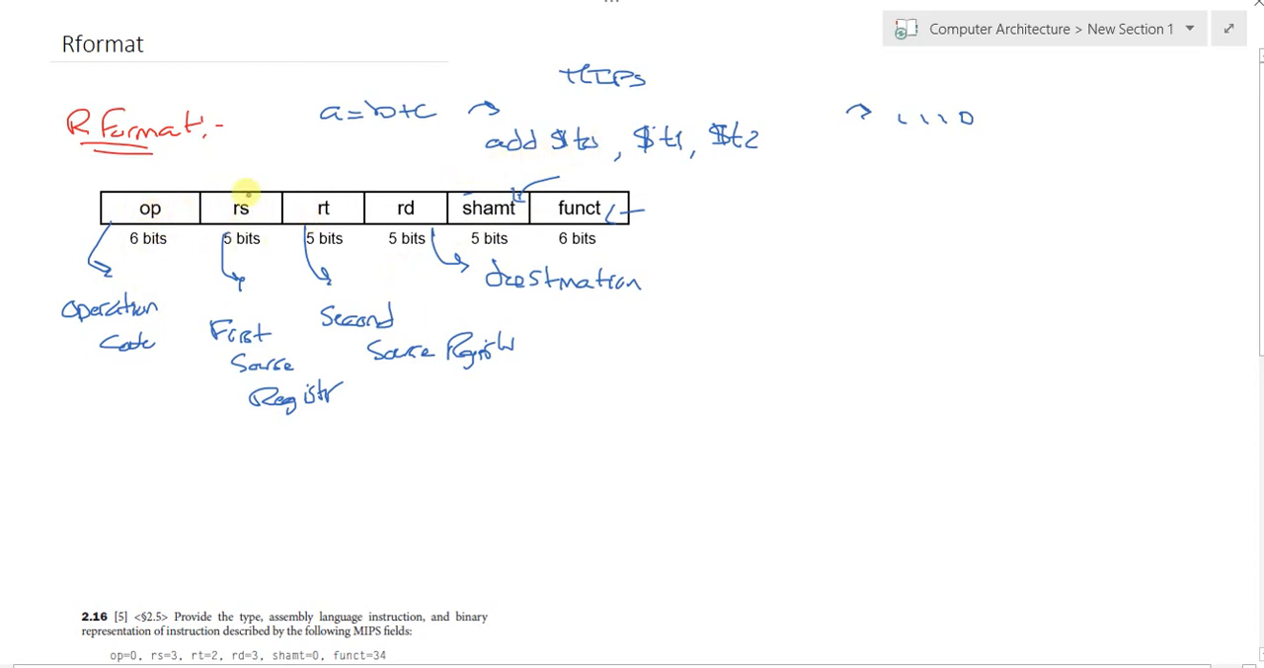
pyautogui.moveTo(622, 162)
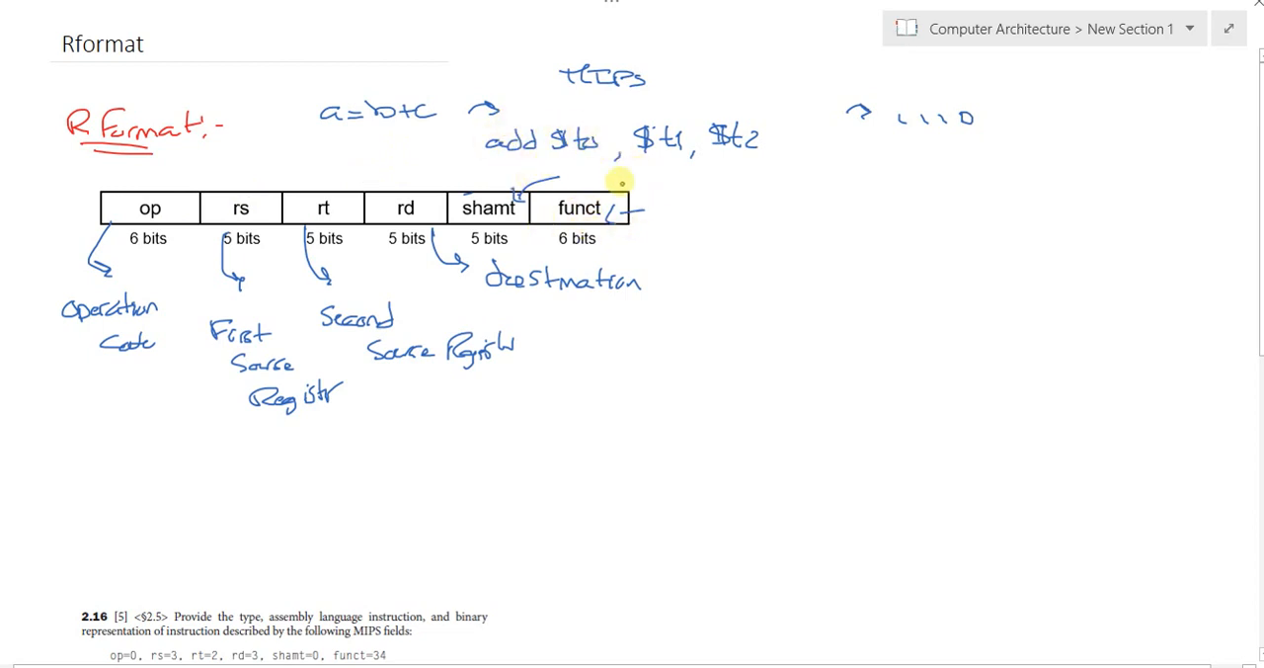
pyautogui.moveTo(591, 532)
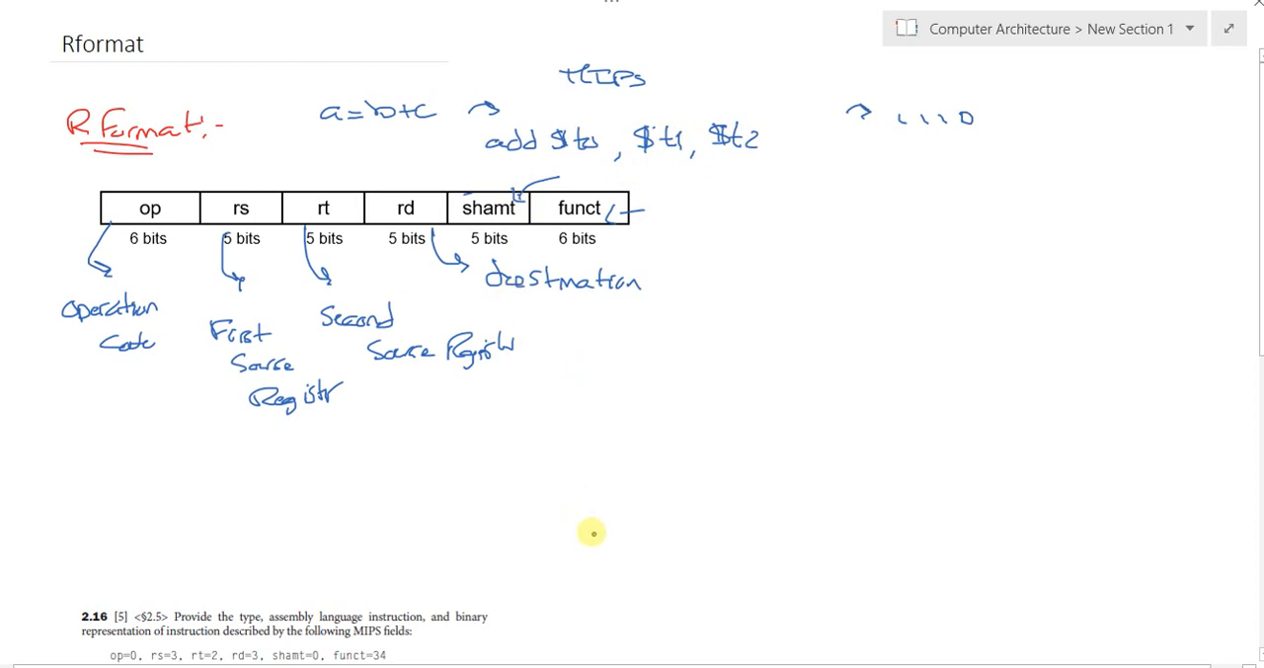
pyautogui.moveTo(369, 194)
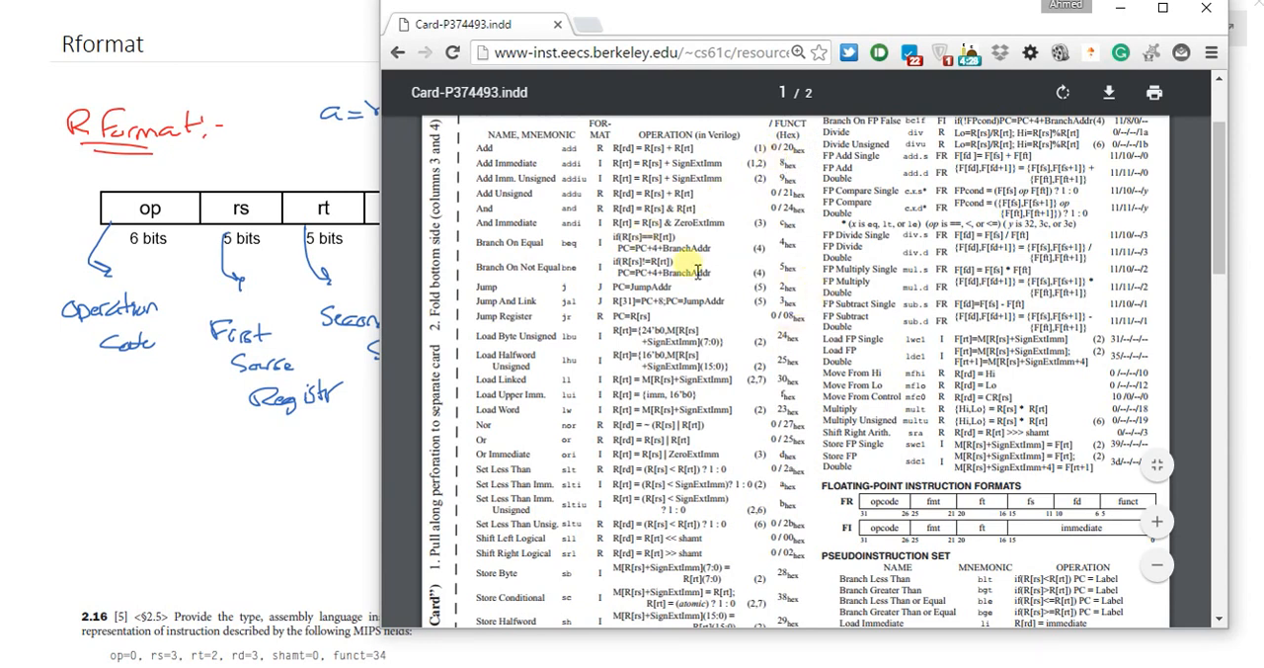
# Scroll the MIPS Green Card PDF through the core instruction set table
pyautogui.scroll(-3)
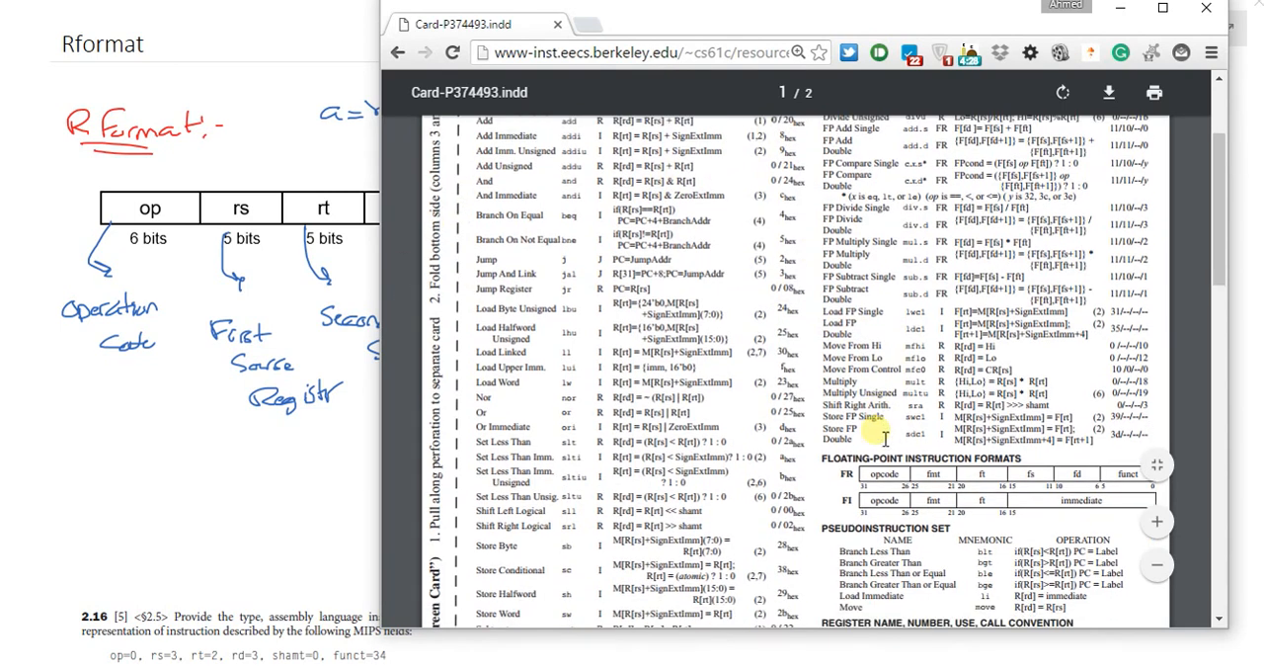
pyautogui.scroll(-3)
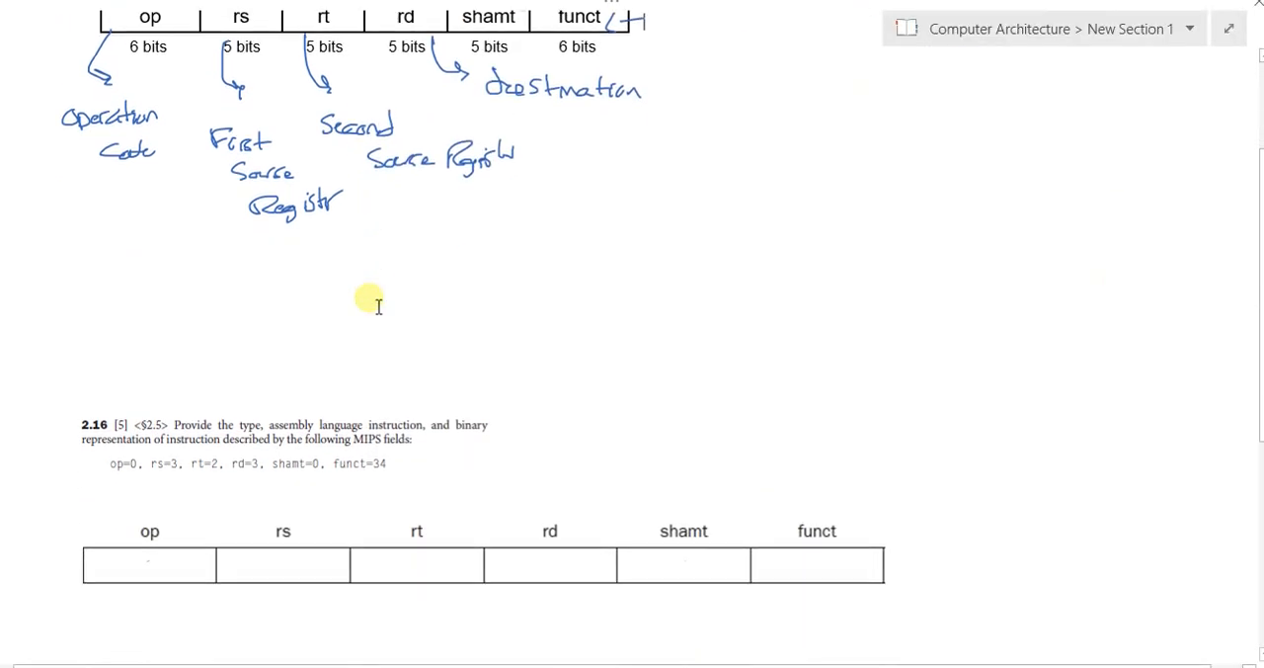
# Scroll down to exercise 2.16 and ink 34 into its funct cell
pyautogui.scroll(-3)
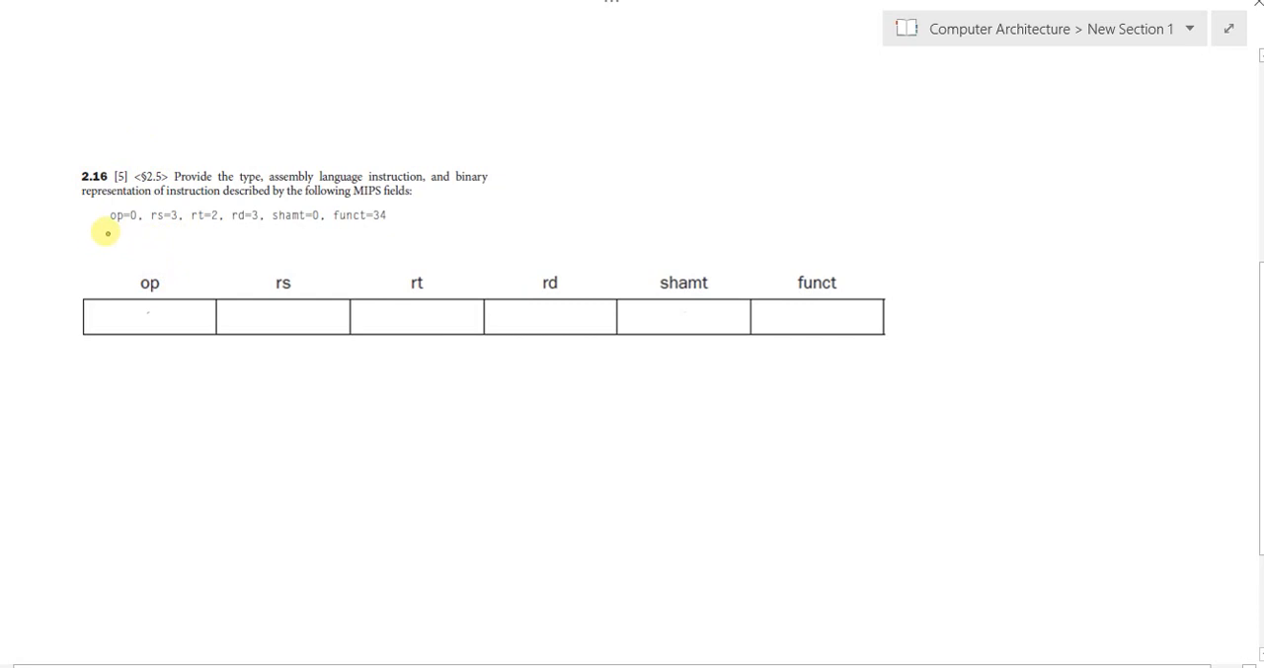
pyautogui.moveTo(132, 335)
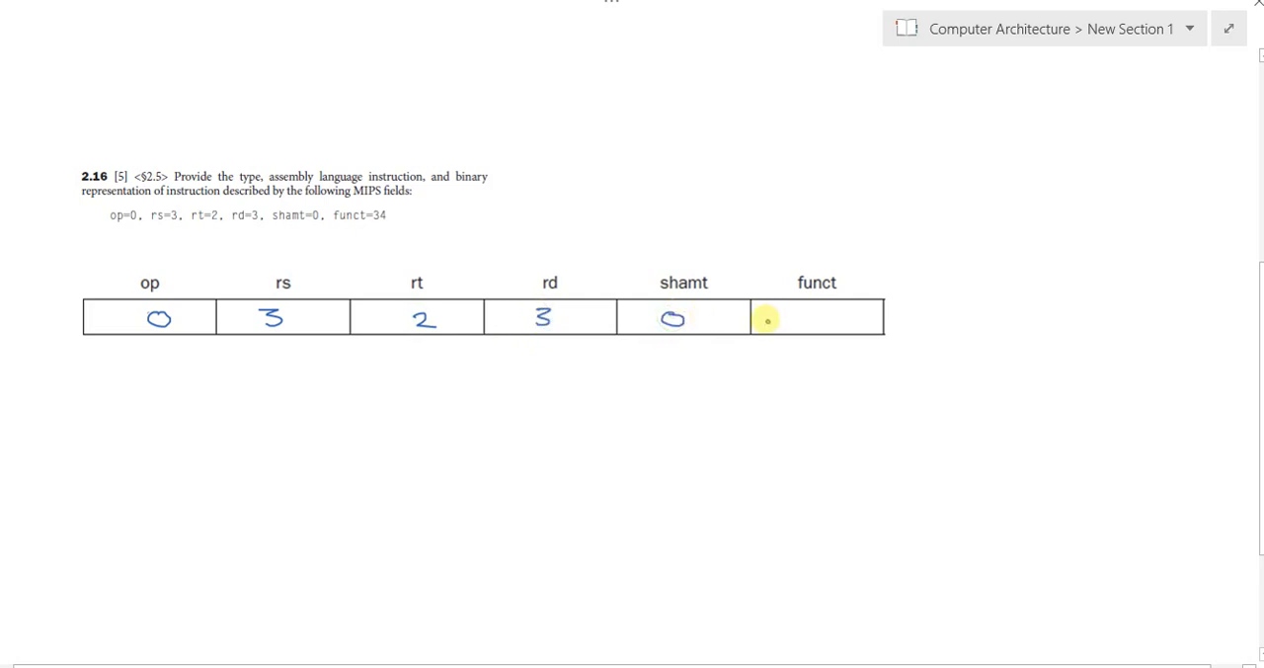
pyautogui.moveTo(766, 318); pyautogui.dragTo(785, 319)
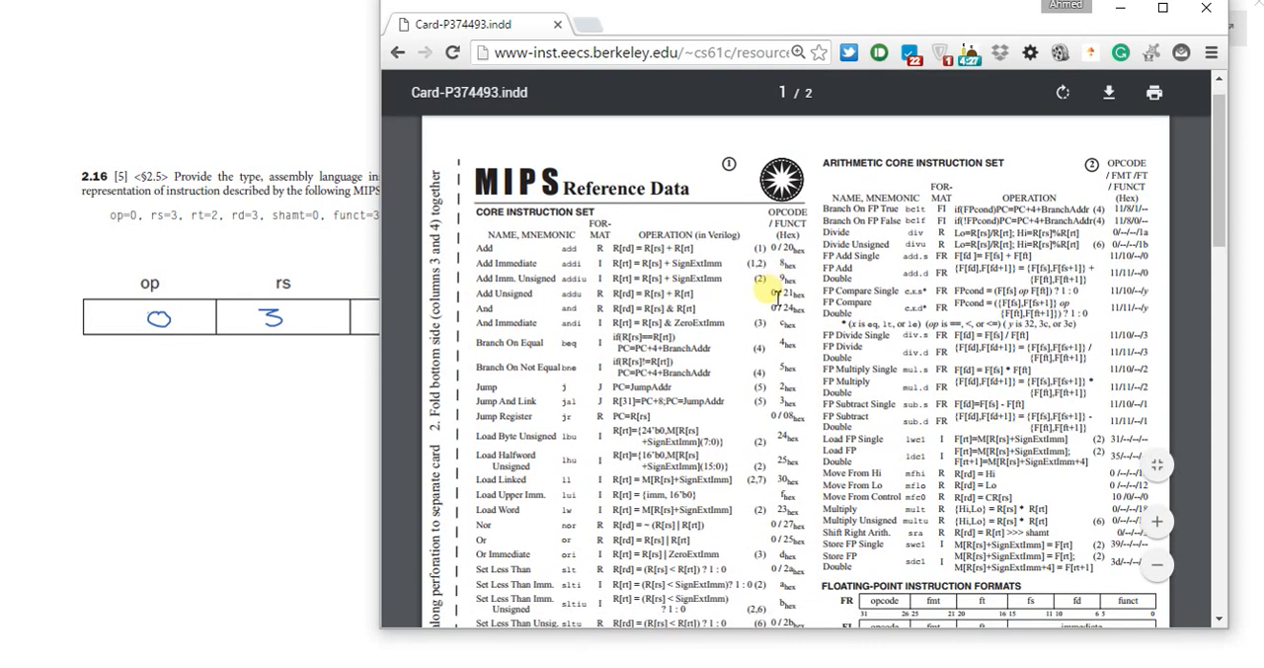
# Draw an arrow from 34 to the funct heading and scroll the card to Subtract
pyautogui.scroll(-3)
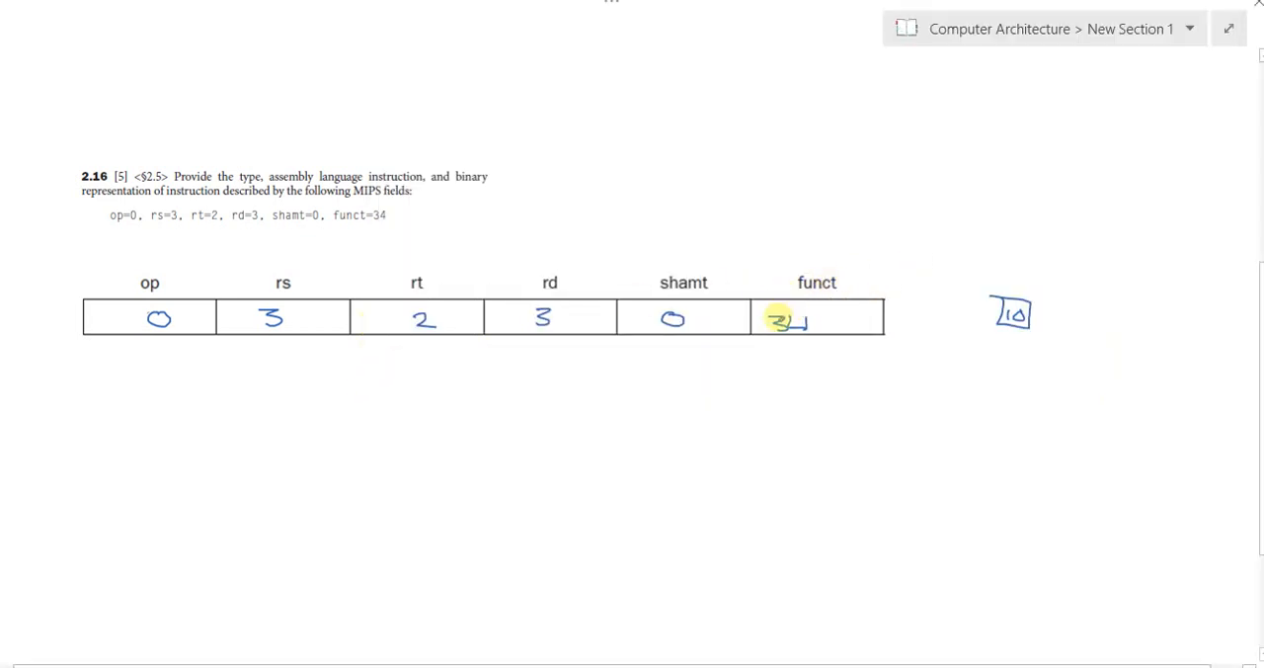
pyautogui.moveTo(785, 316); pyautogui.dragTo(830, 242)
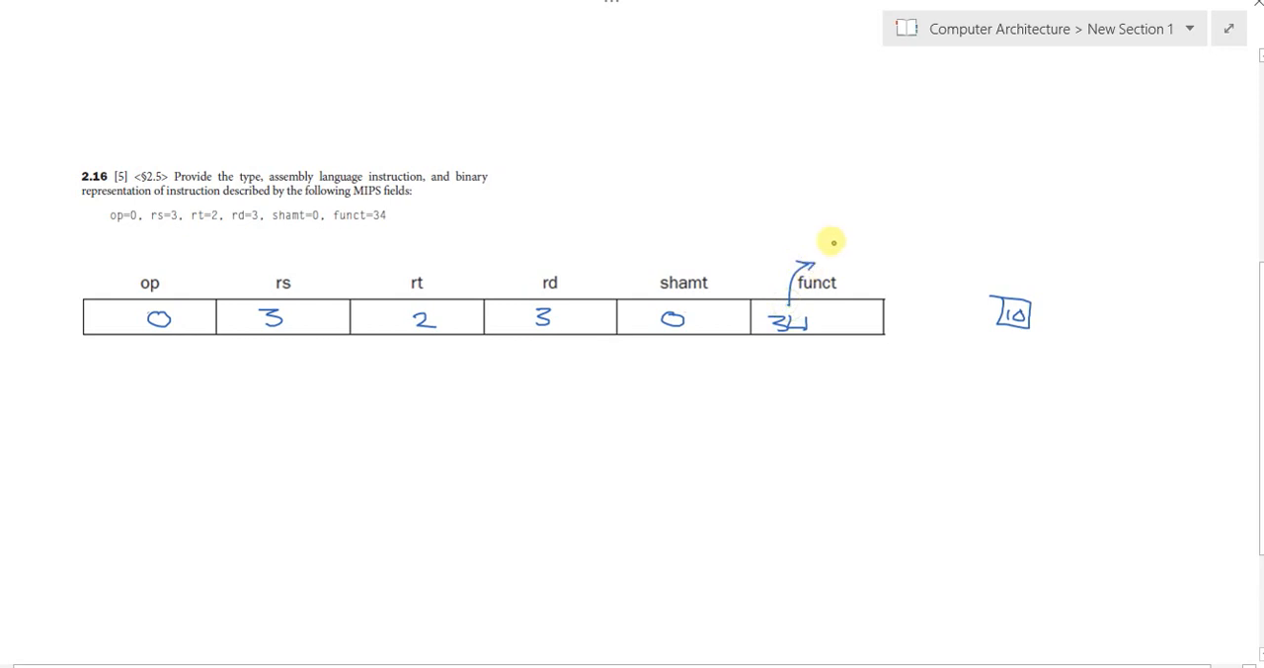
pyautogui.moveTo(825, 242); pyautogui.dragTo(860, 247)
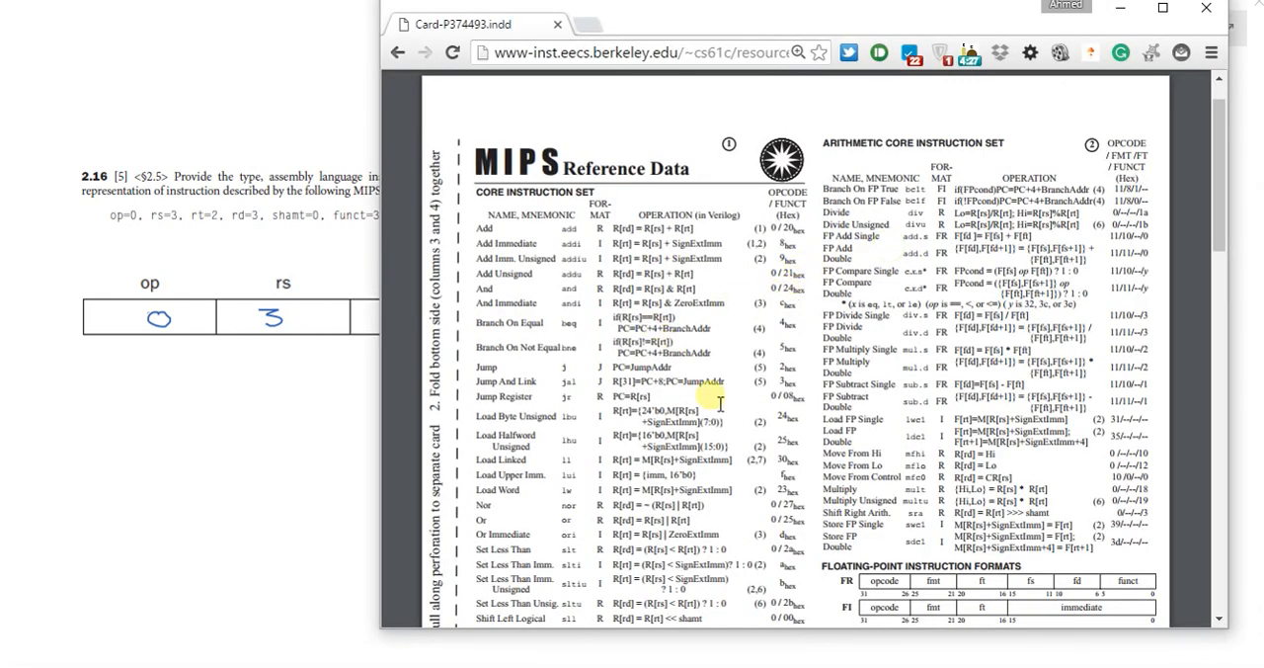
pyautogui.scroll(-3)
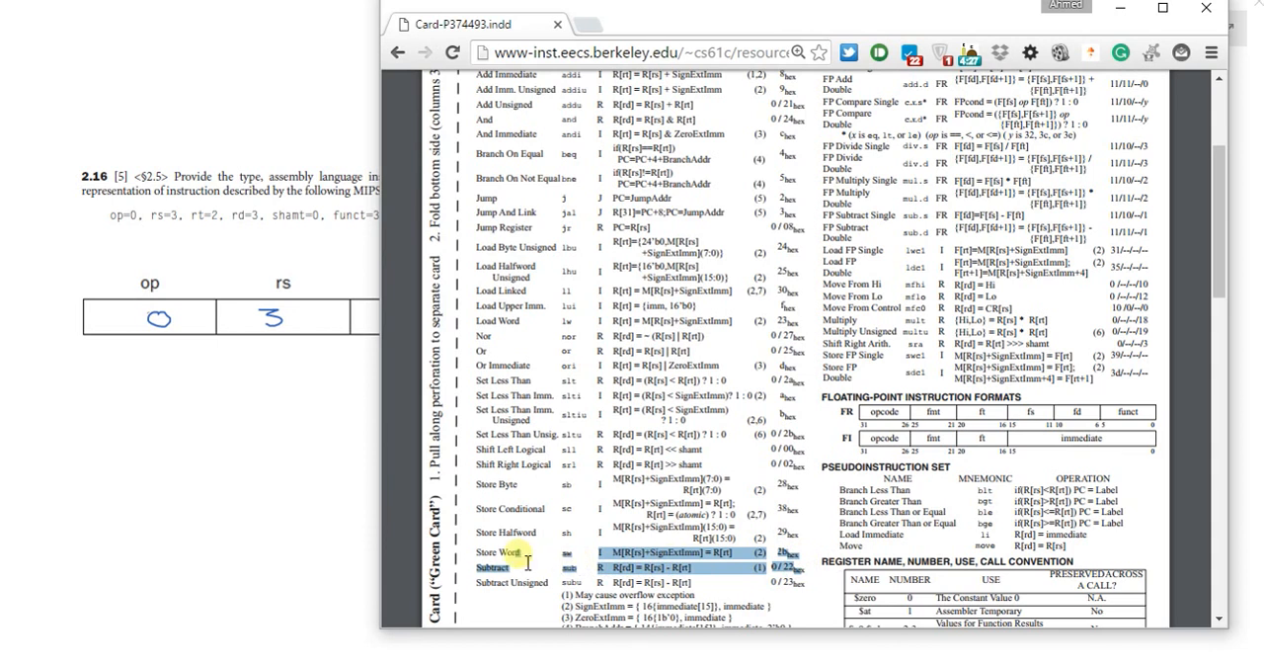
pyautogui.moveTo(575, 479)
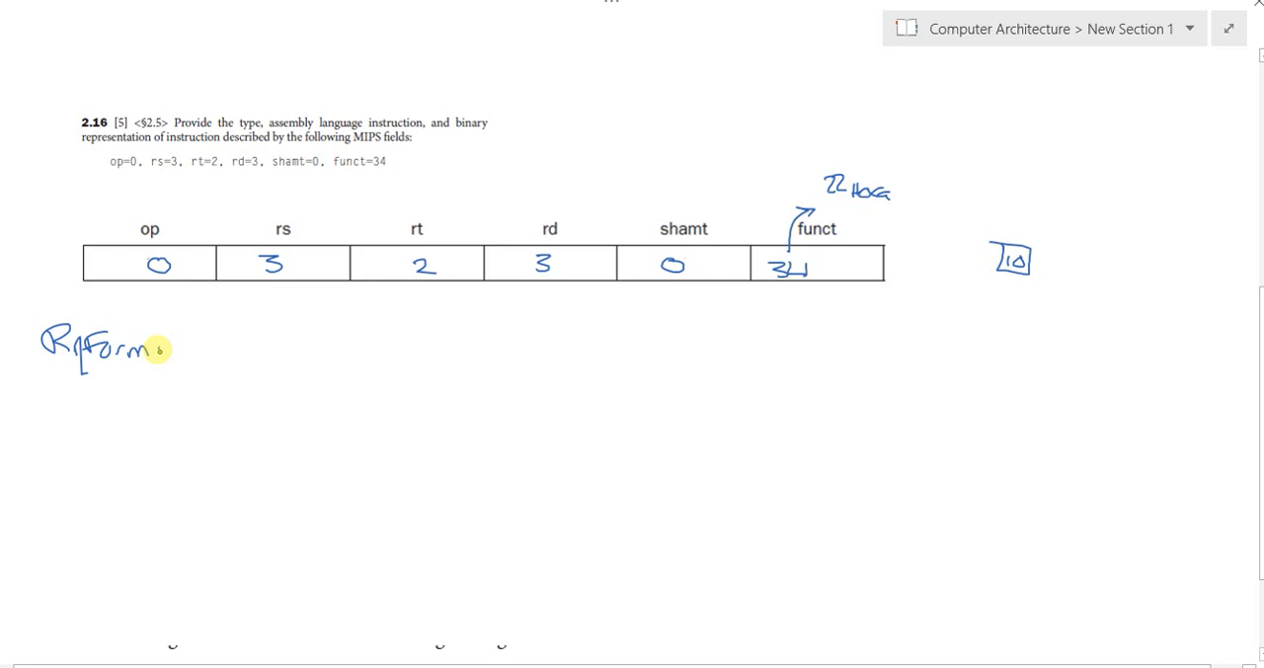
# Handwrite 'R Format' below the exercise 2.16 table
pyautogui.moveTo(148, 351); pyautogui.dragTo(237, 353)
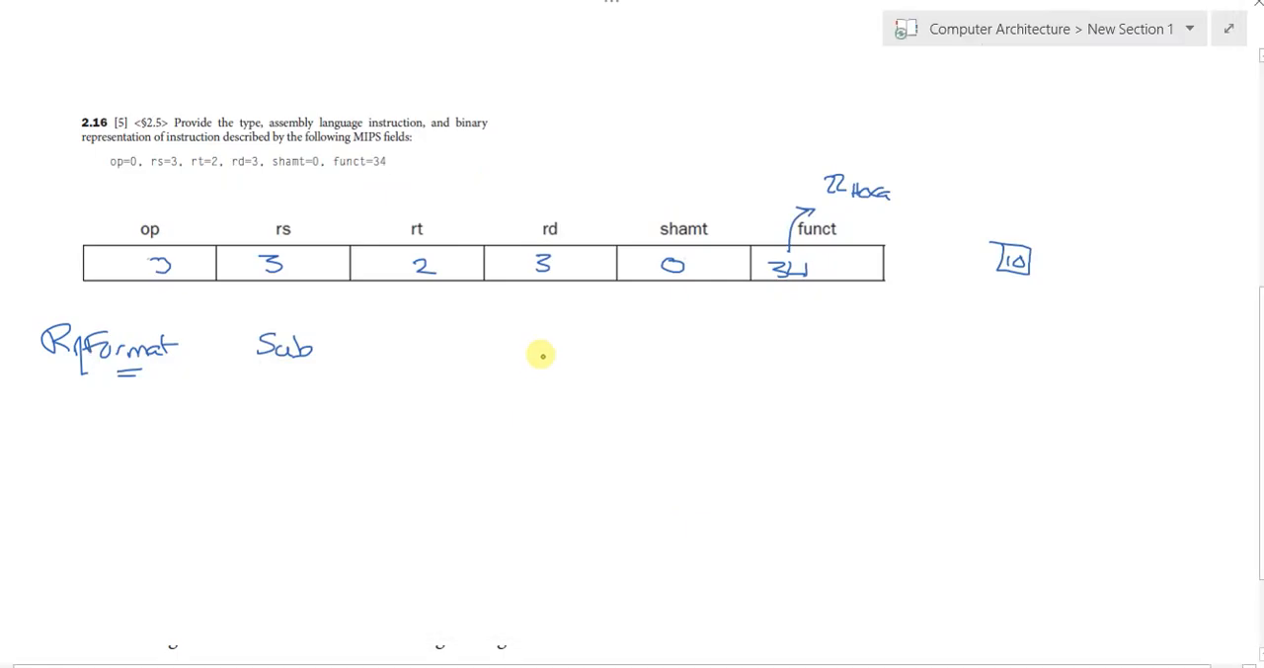
pyautogui.moveTo(544, 265)
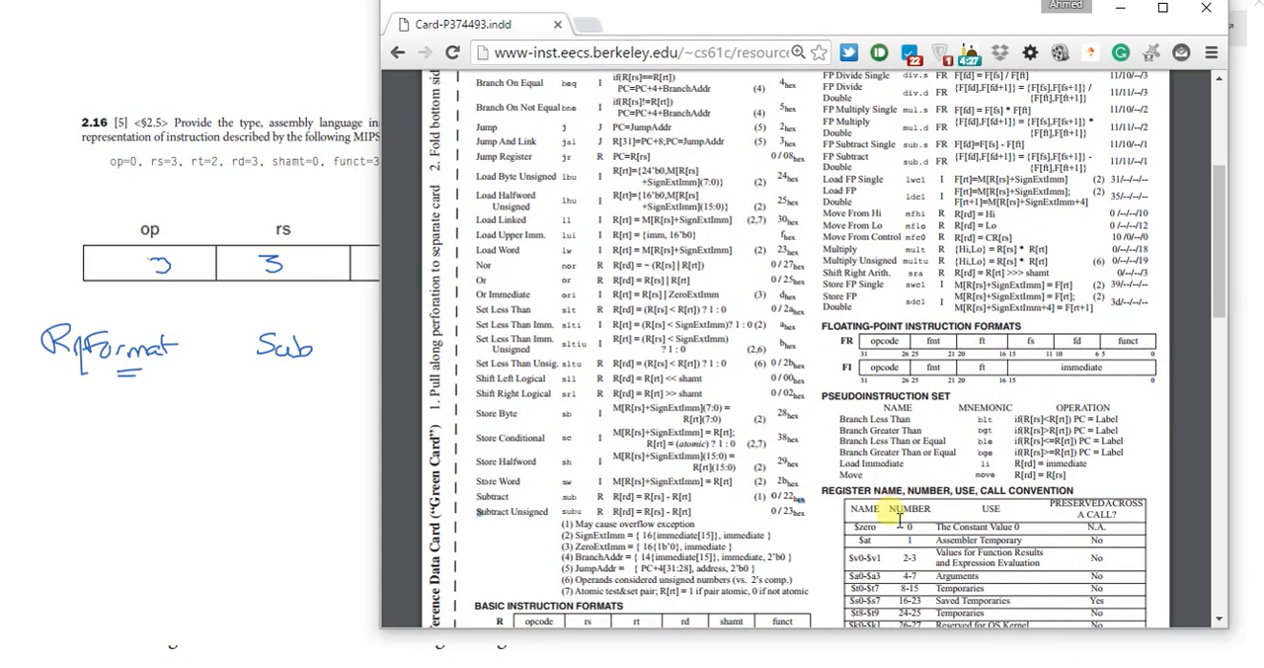
pyautogui.scroll(-3)
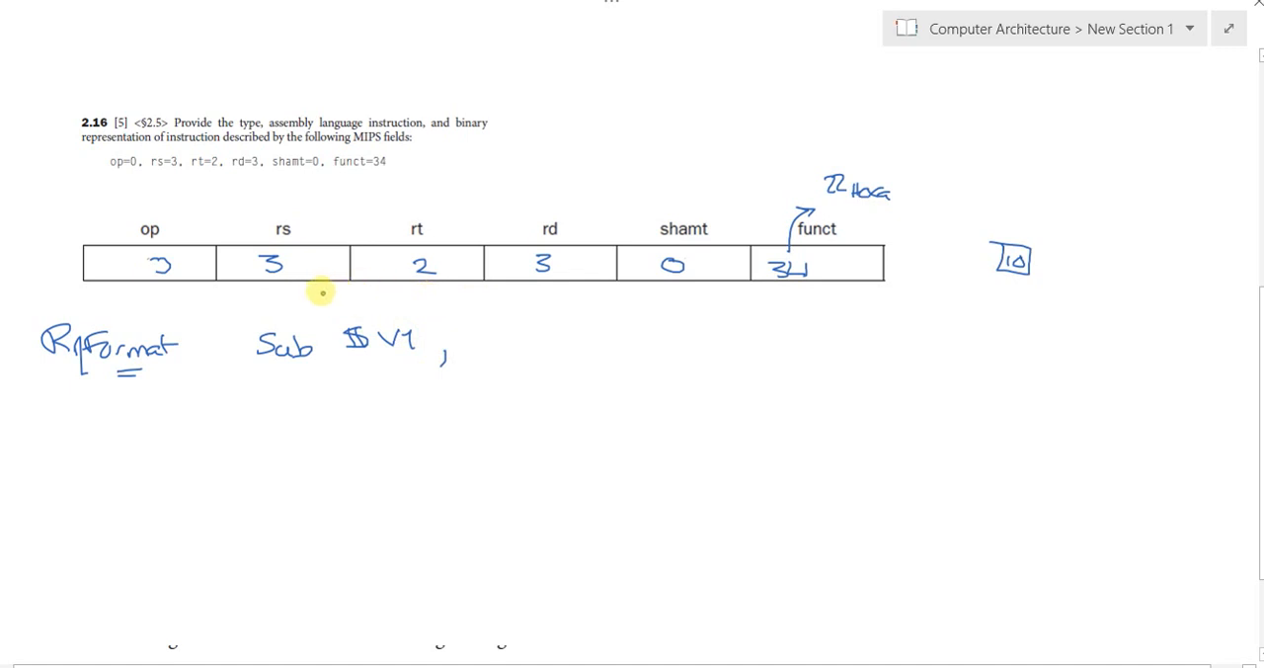
pyautogui.moveTo(467, 303)
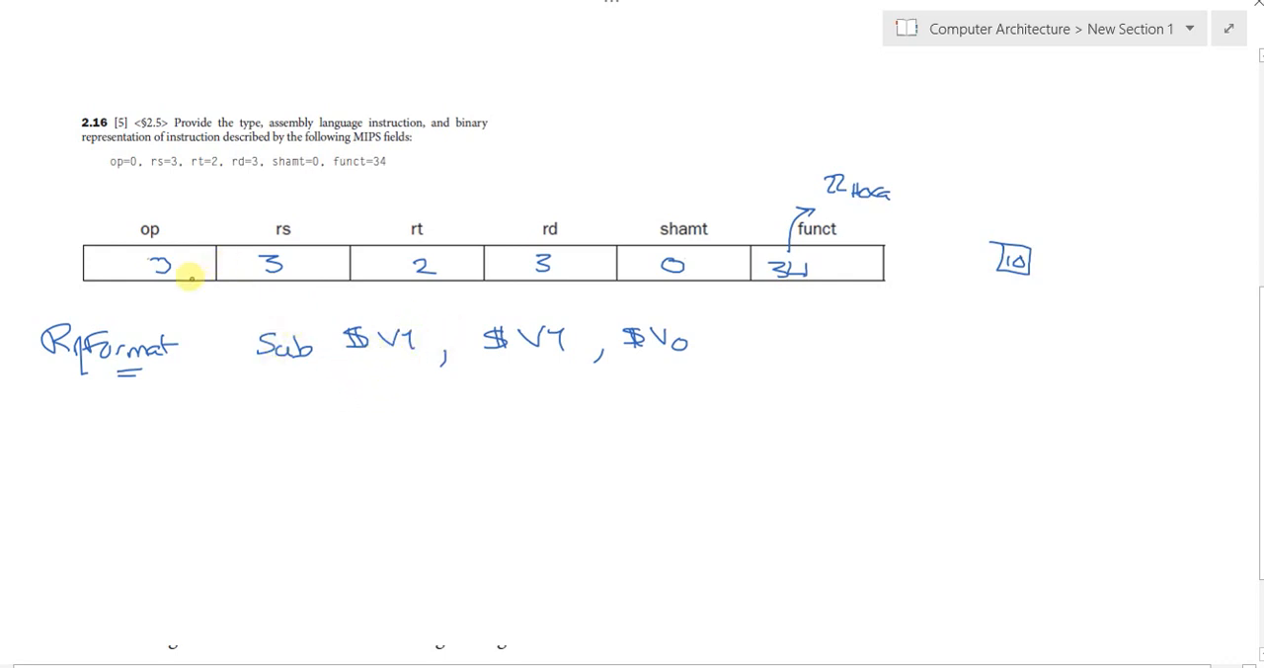
pyautogui.moveTo(242, 211)
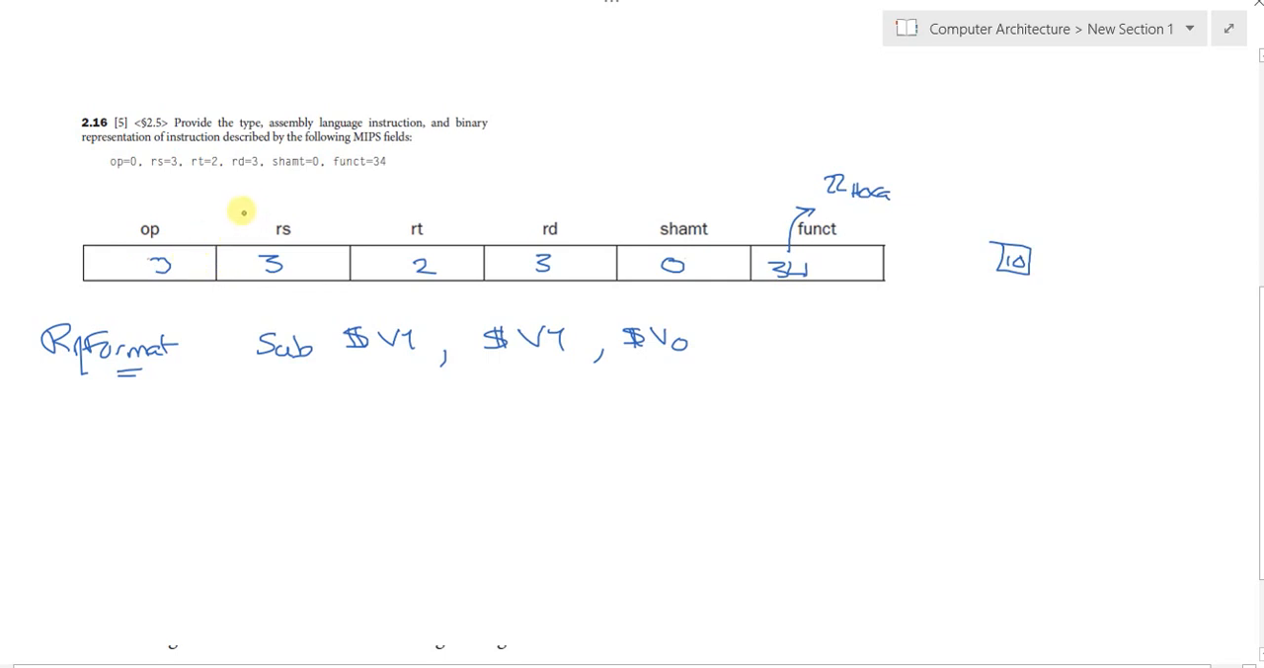
pyautogui.moveTo(184, 265)
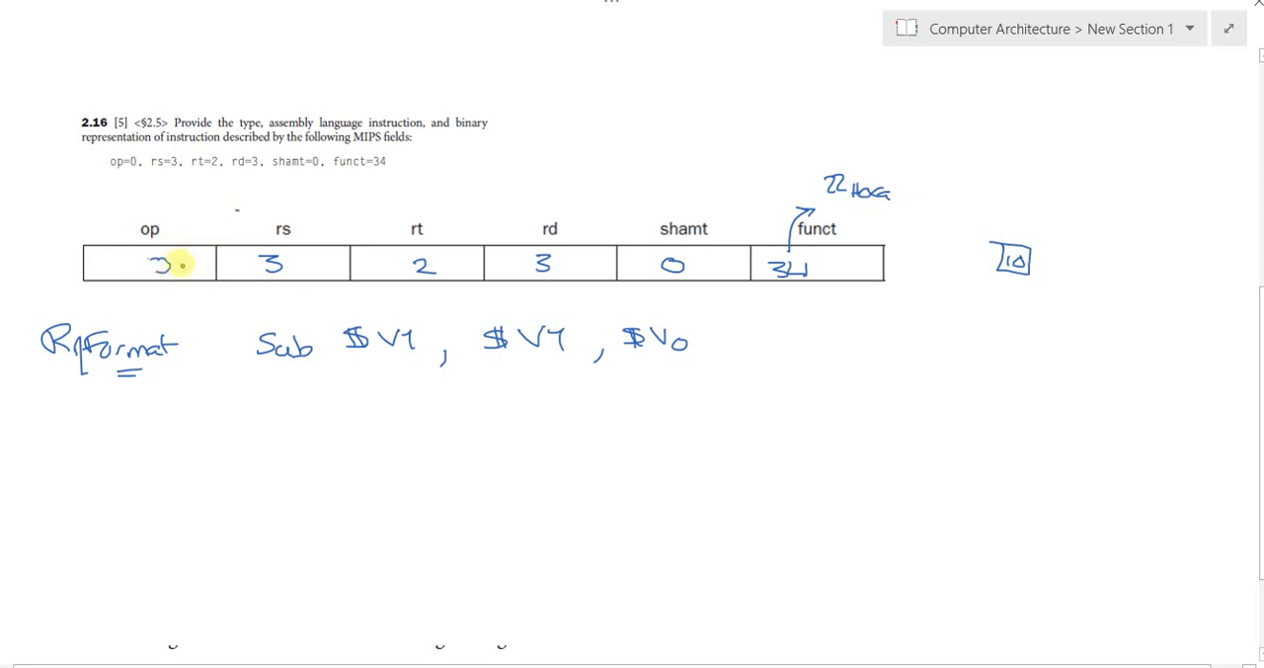
pyautogui.moveTo(353, 228)
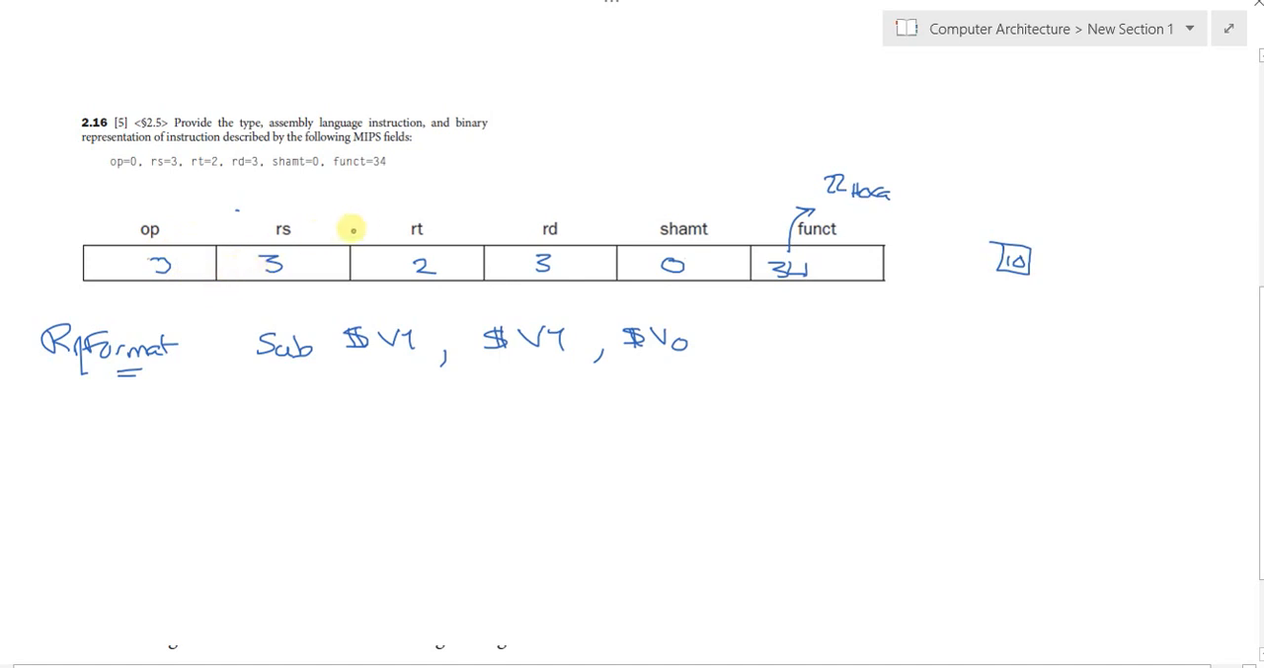
pyautogui.moveTo(235, 297)
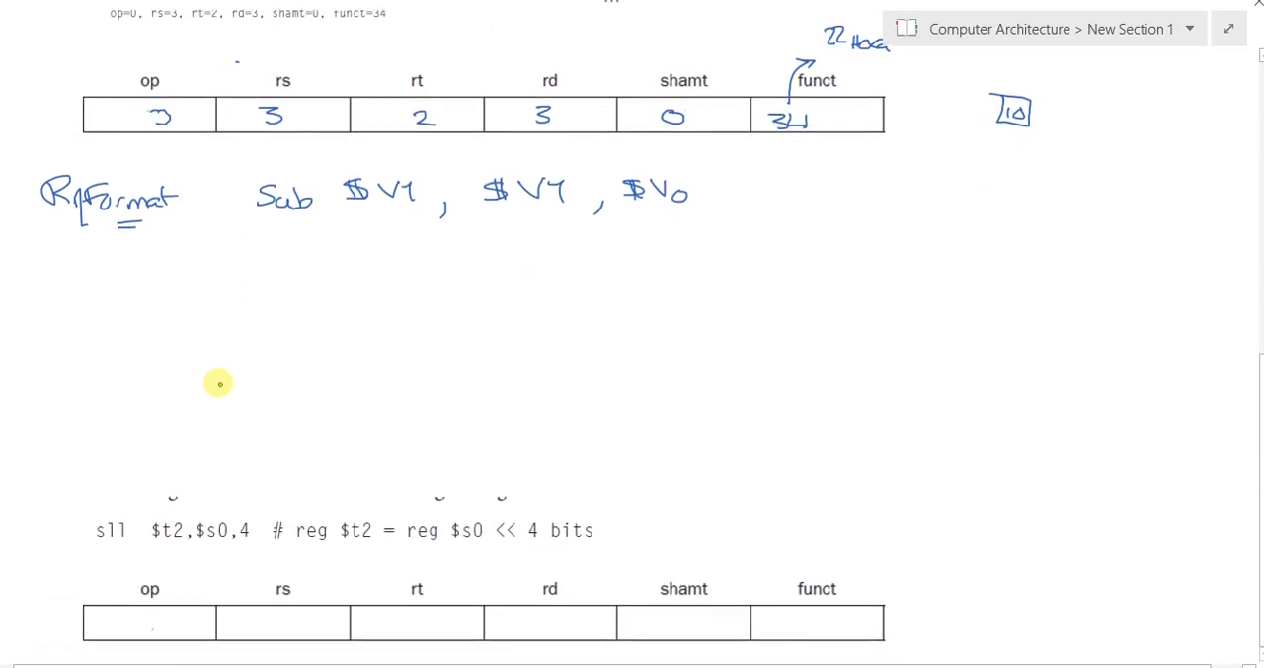
pyautogui.moveTo(126, 514)
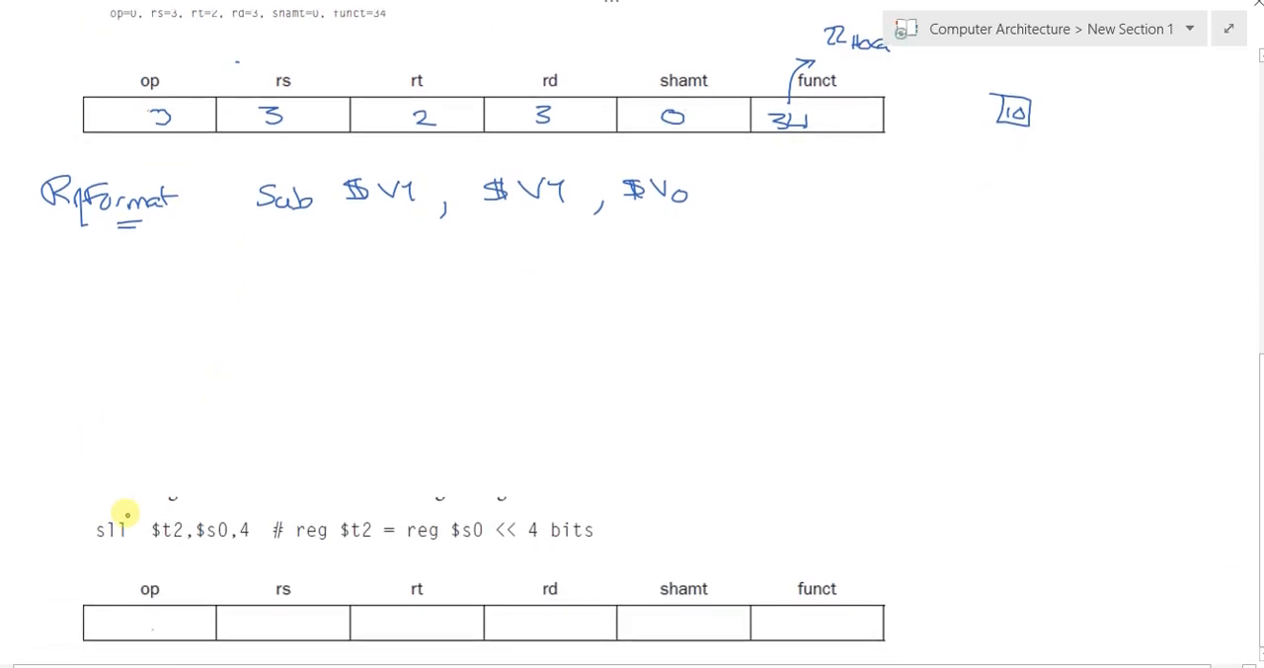
pyautogui.moveTo(220, 584)
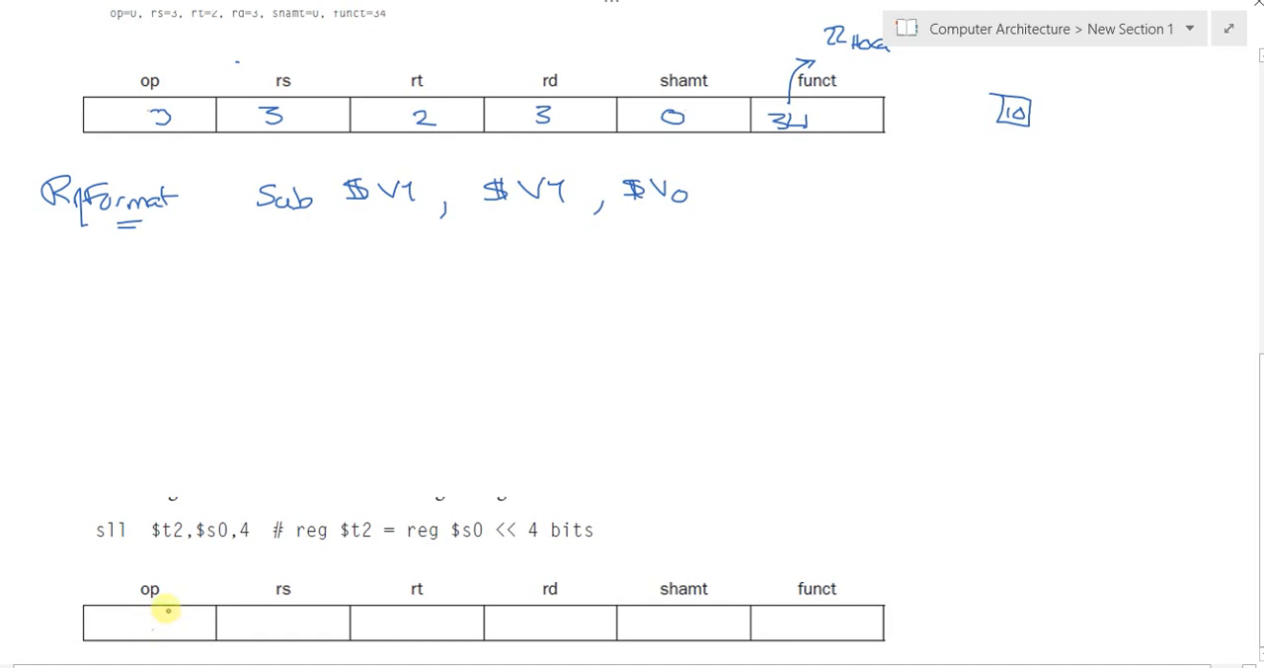
pyautogui.moveTo(197, 589)
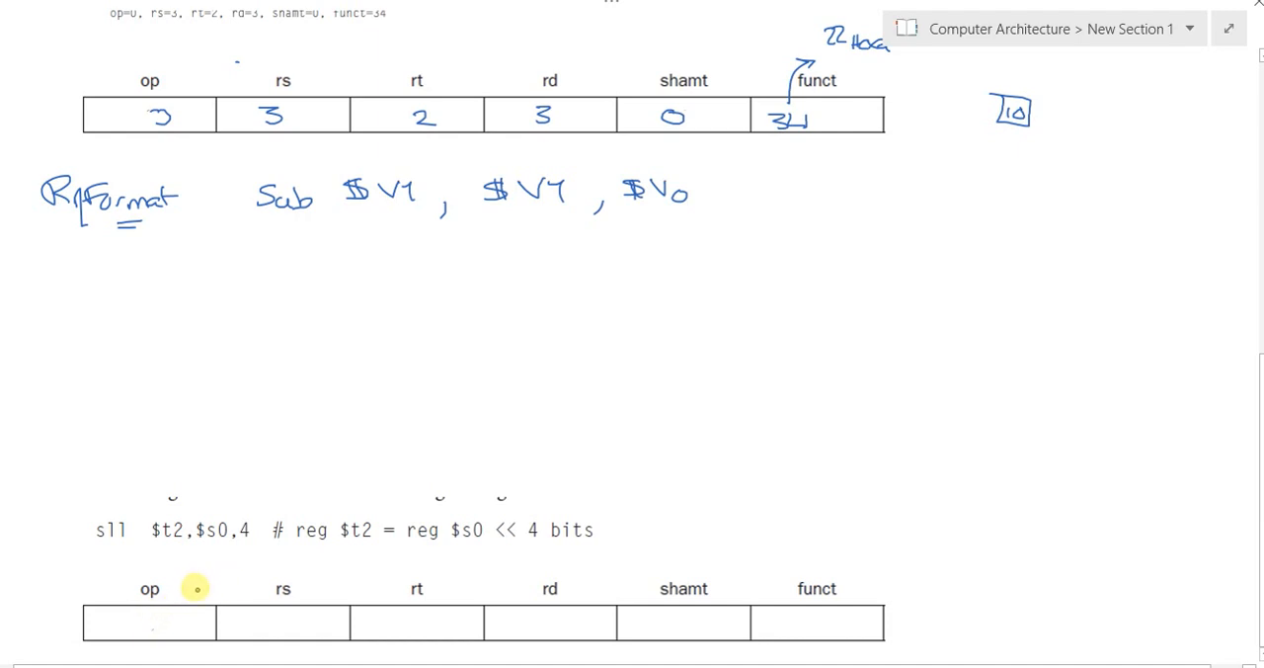
pyautogui.moveTo(242, 564)
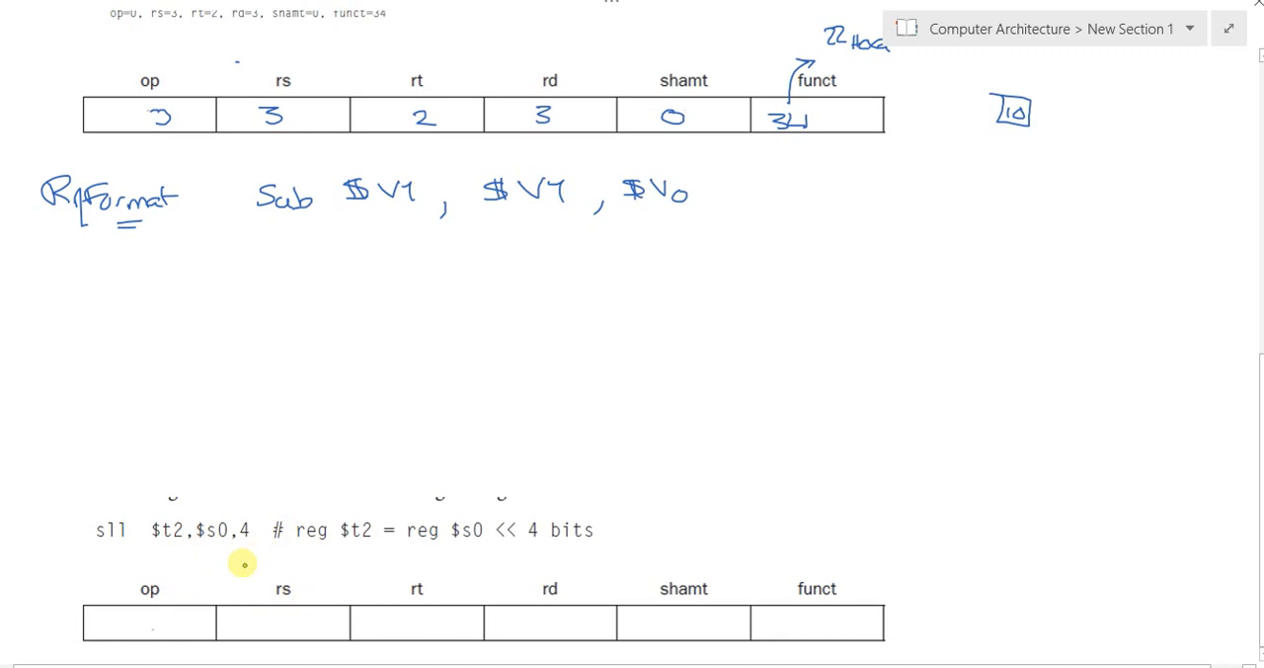
pyautogui.moveTo(138, 544)
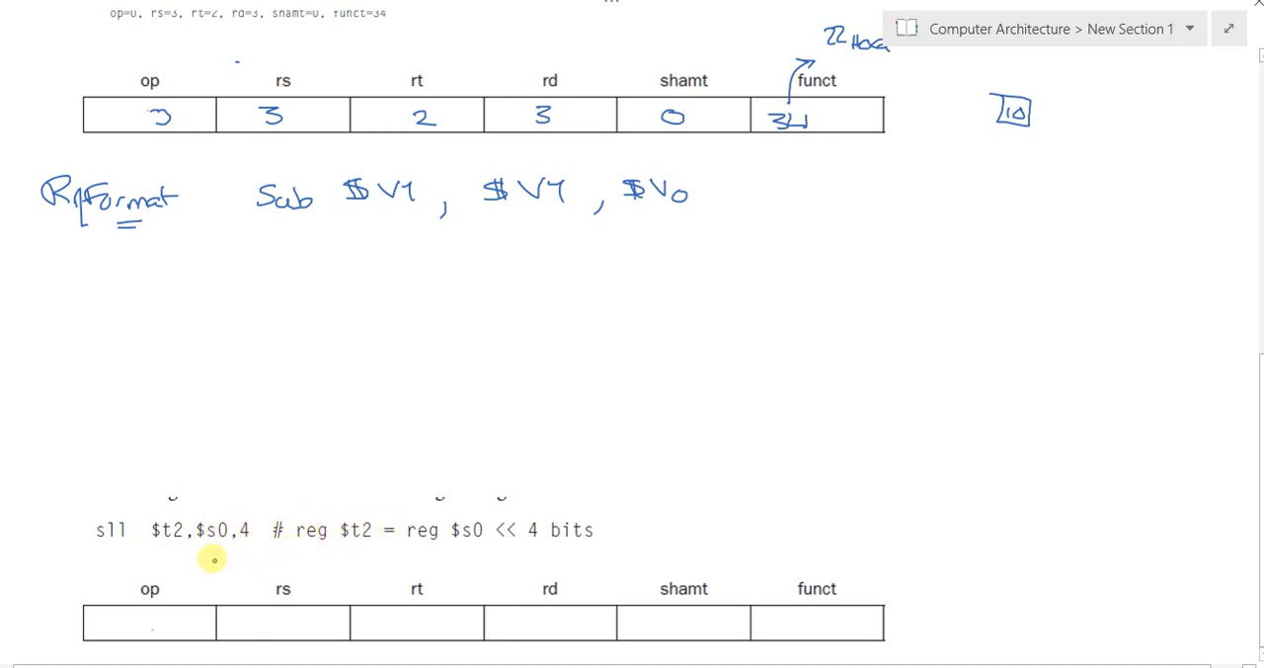
pyautogui.moveTo(254, 589)
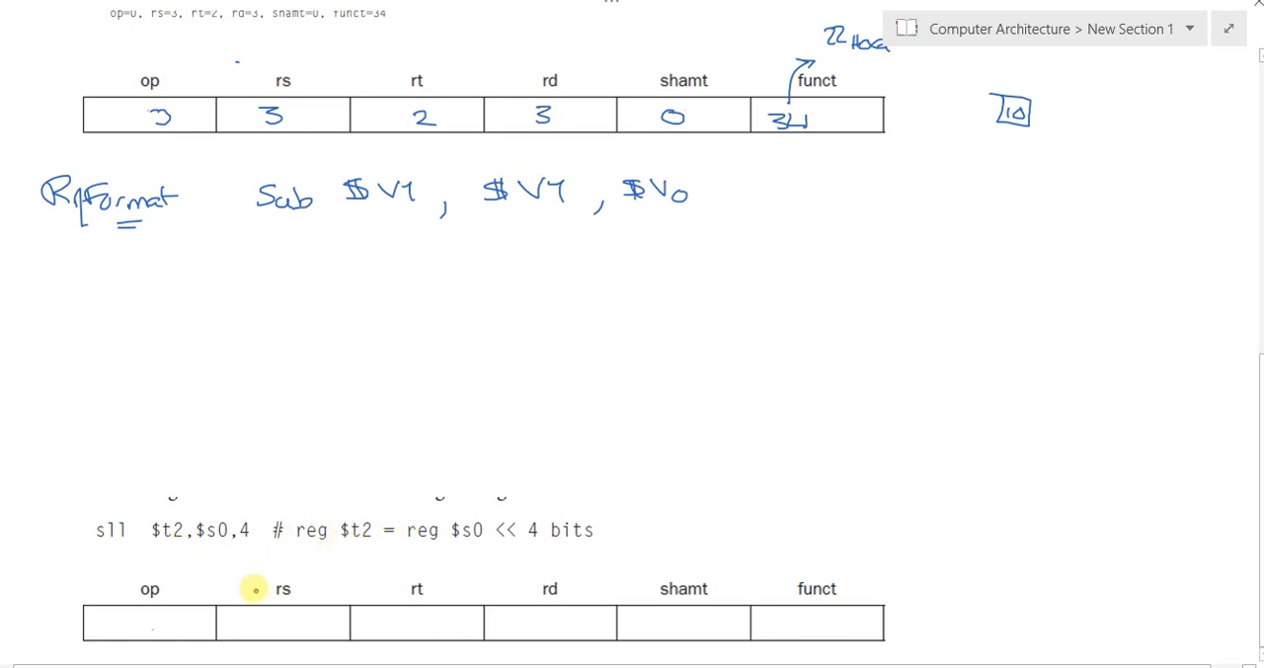
pyautogui.moveTo(394, 547)
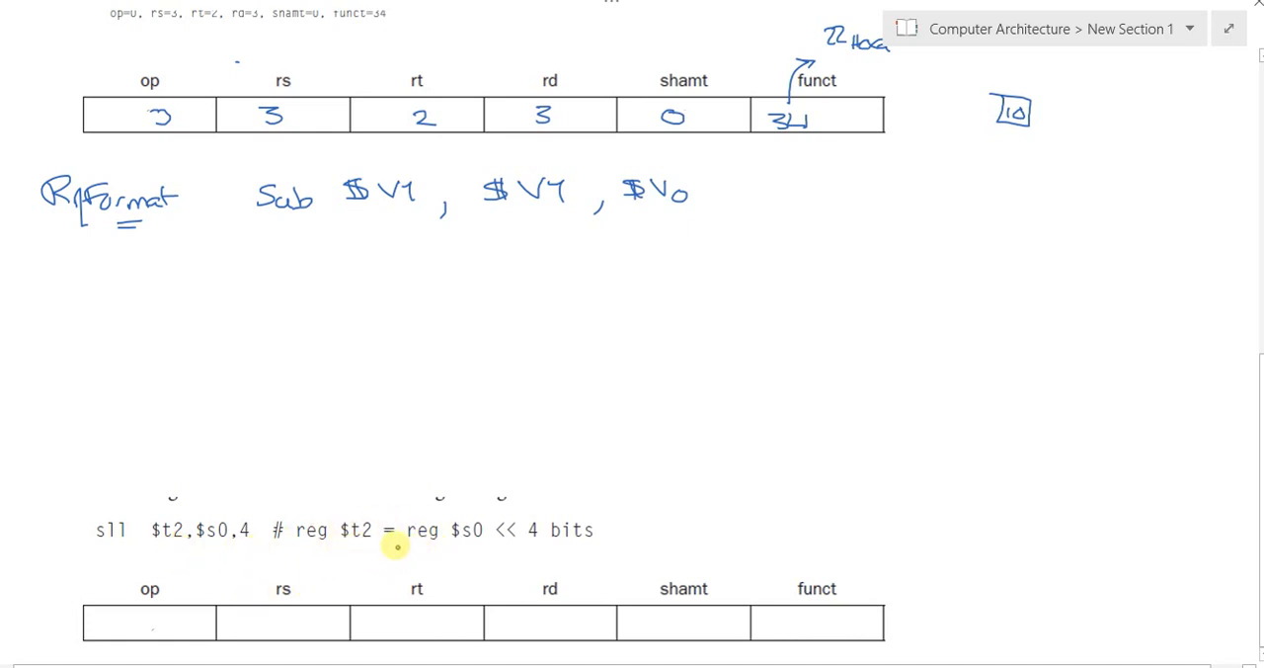
pyautogui.moveTo(309, 551)
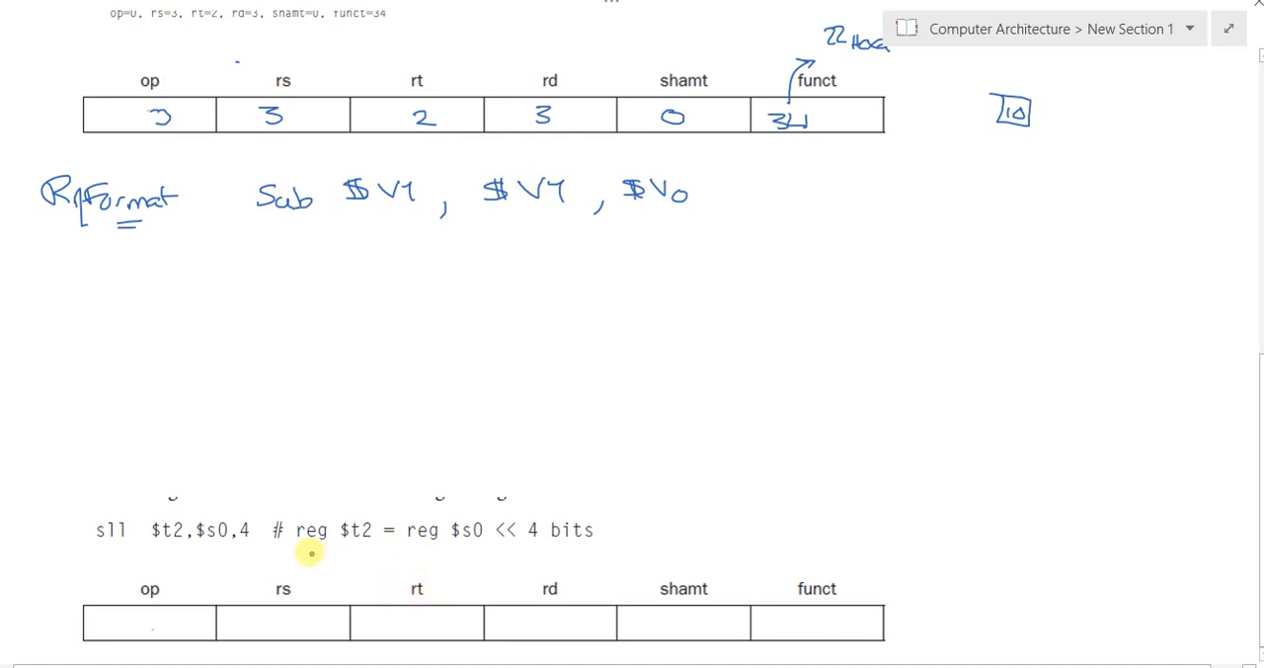
# Double-click the sll $t2,$s0,4 example beneath its empty field table
pyautogui.doubleClick(212, 529)
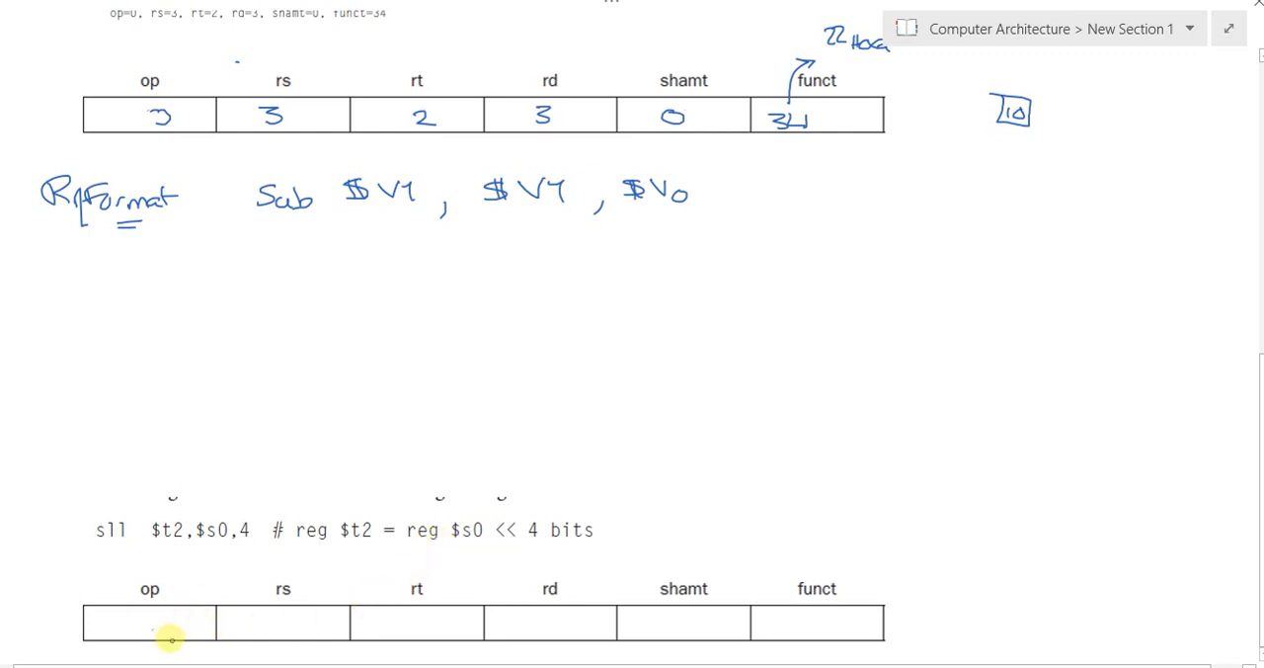
pyautogui.moveTo(181, 629)
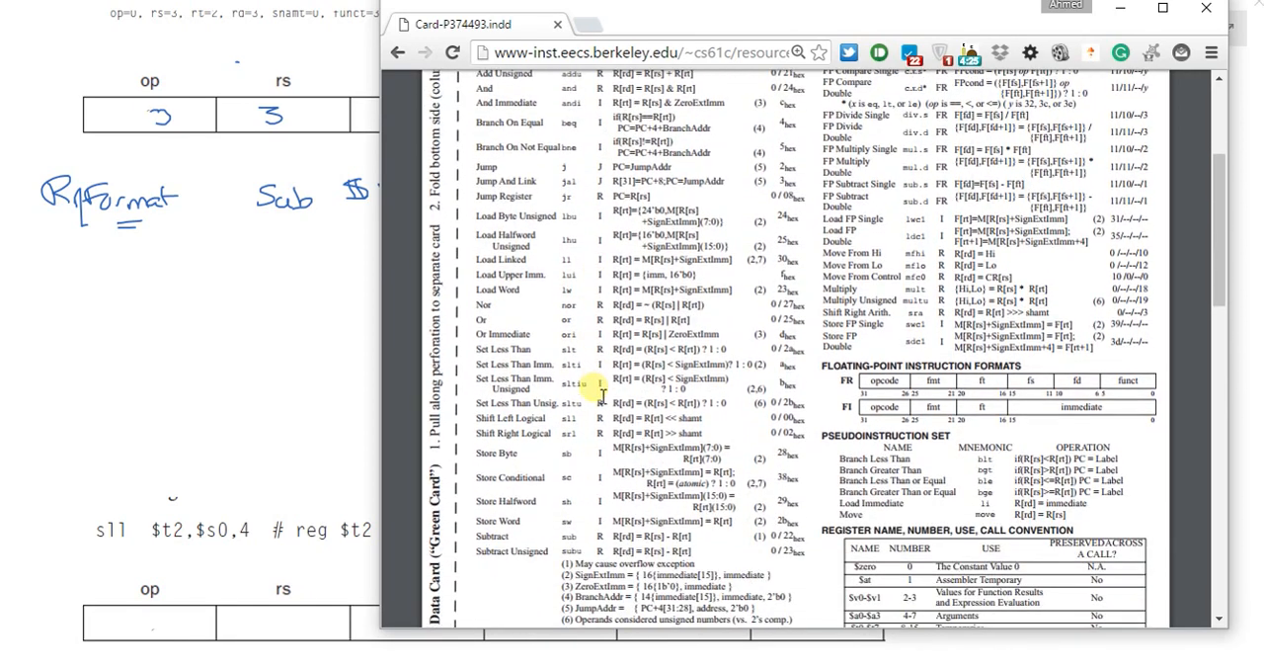
# Scroll the MIPS reference card to the Shift Left Logical row, funct 0/00 hex
pyautogui.scroll(-3)
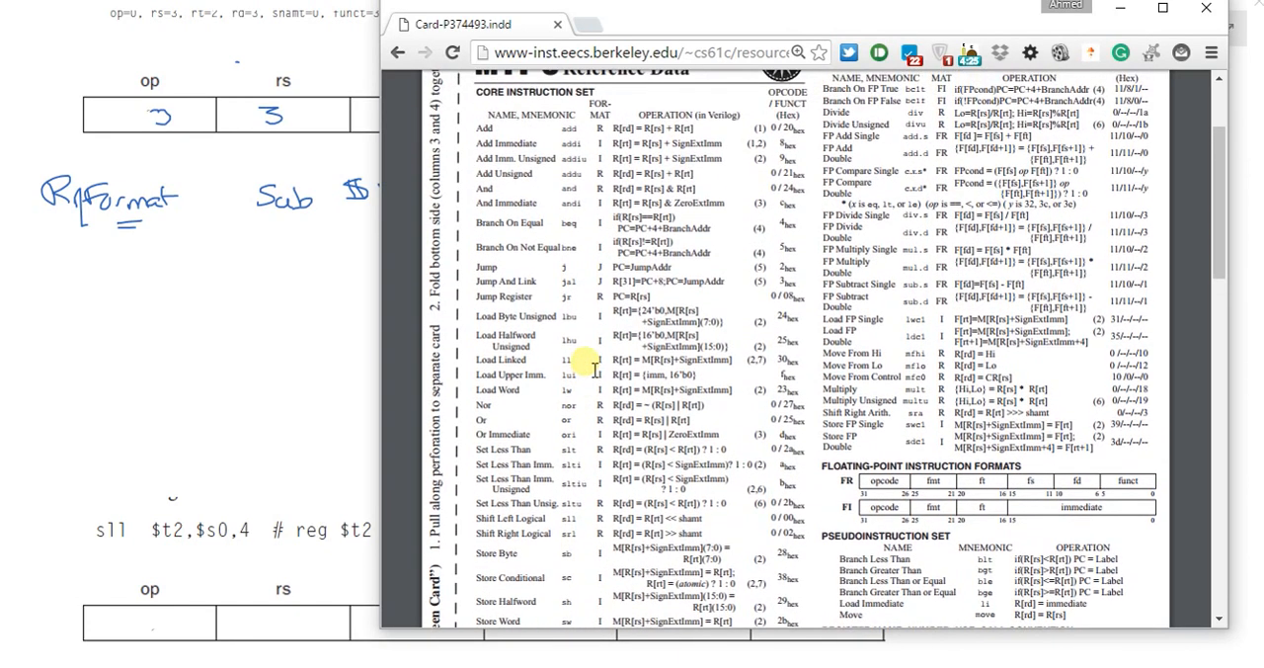
pyautogui.scroll(-3)
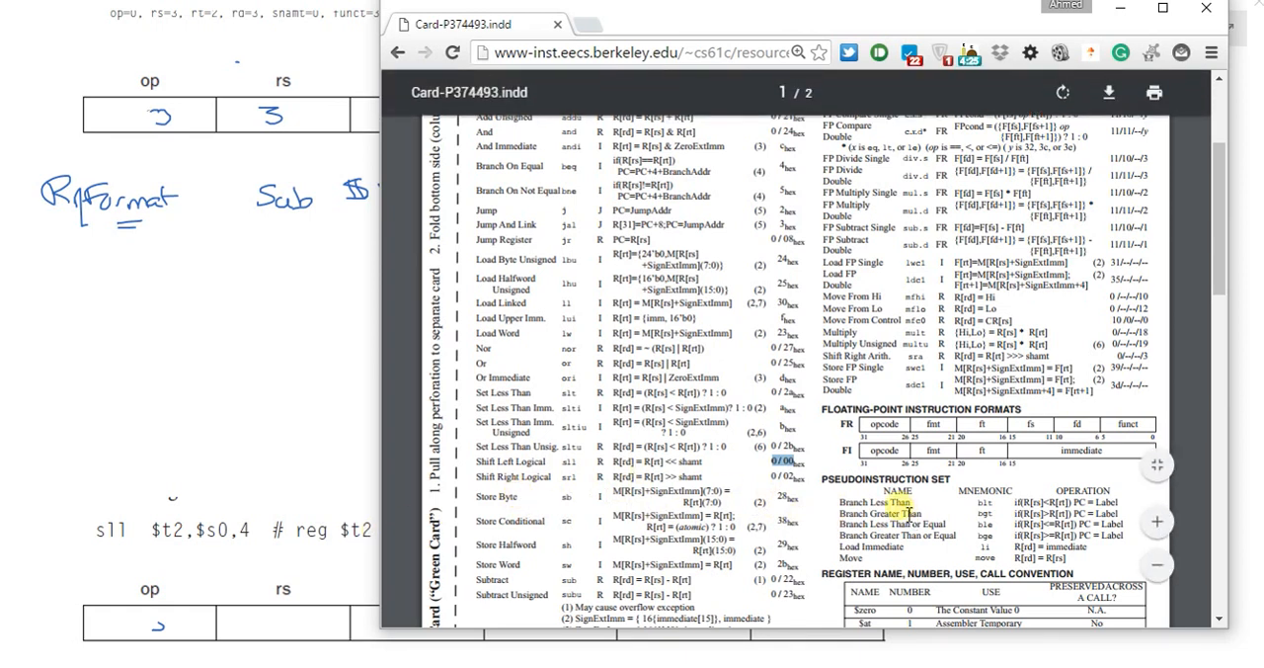
pyautogui.moveTo(894, 546)
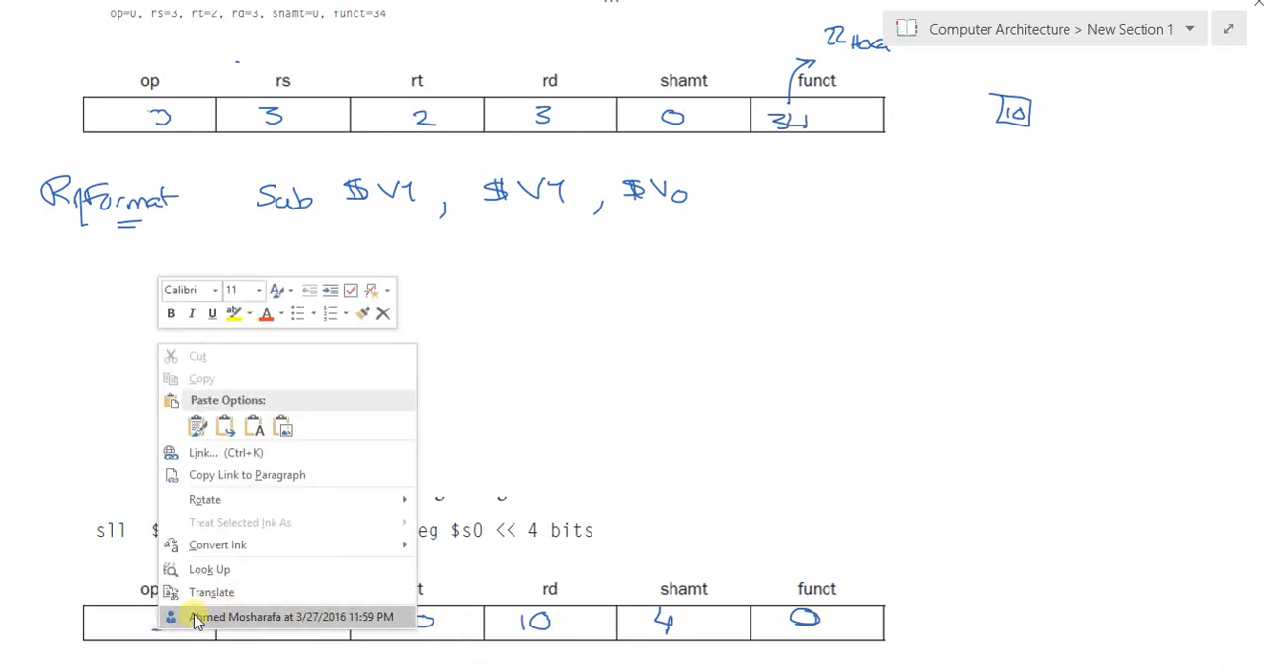
# Dismiss OneNote's shortcut options popup without choosing anything
pyautogui.click(178, 623)
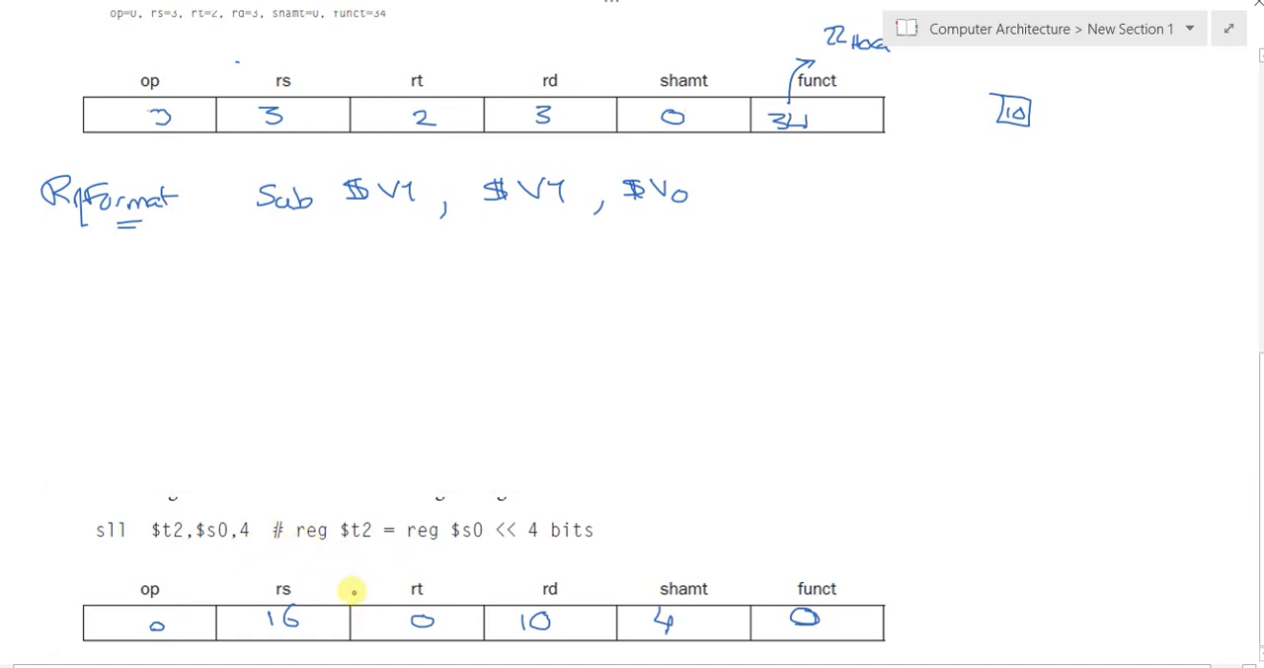
pyautogui.moveTo(251, 580)
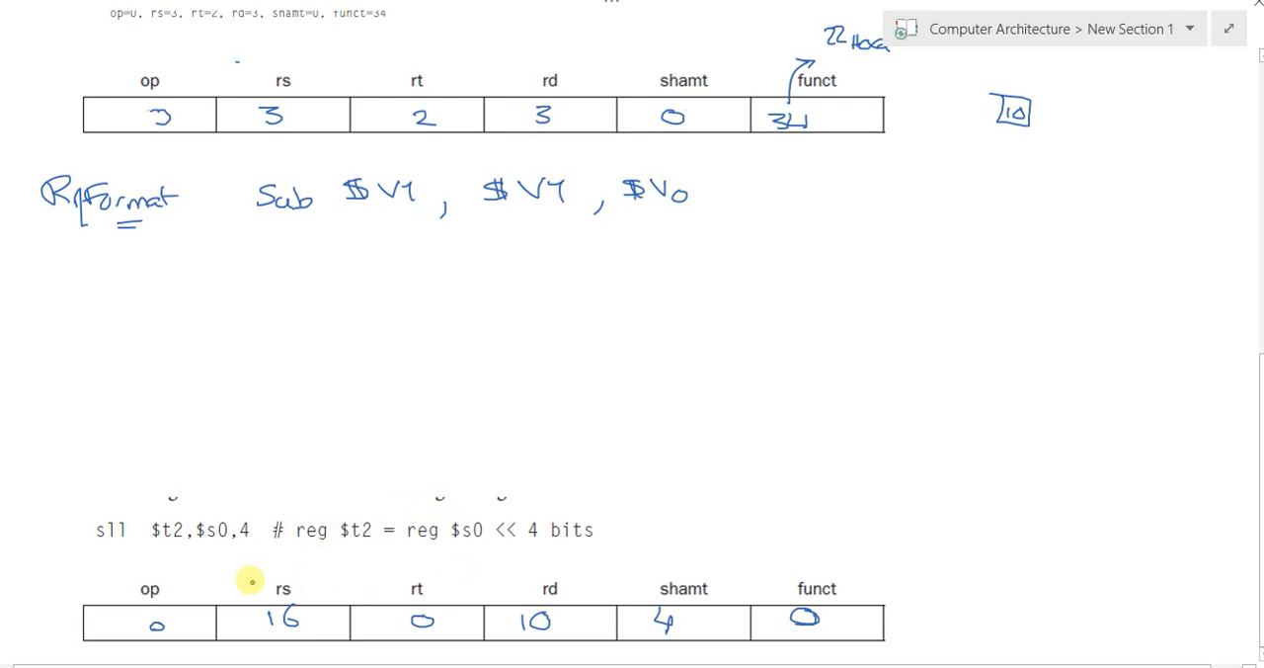
pyautogui.moveTo(631, 550)
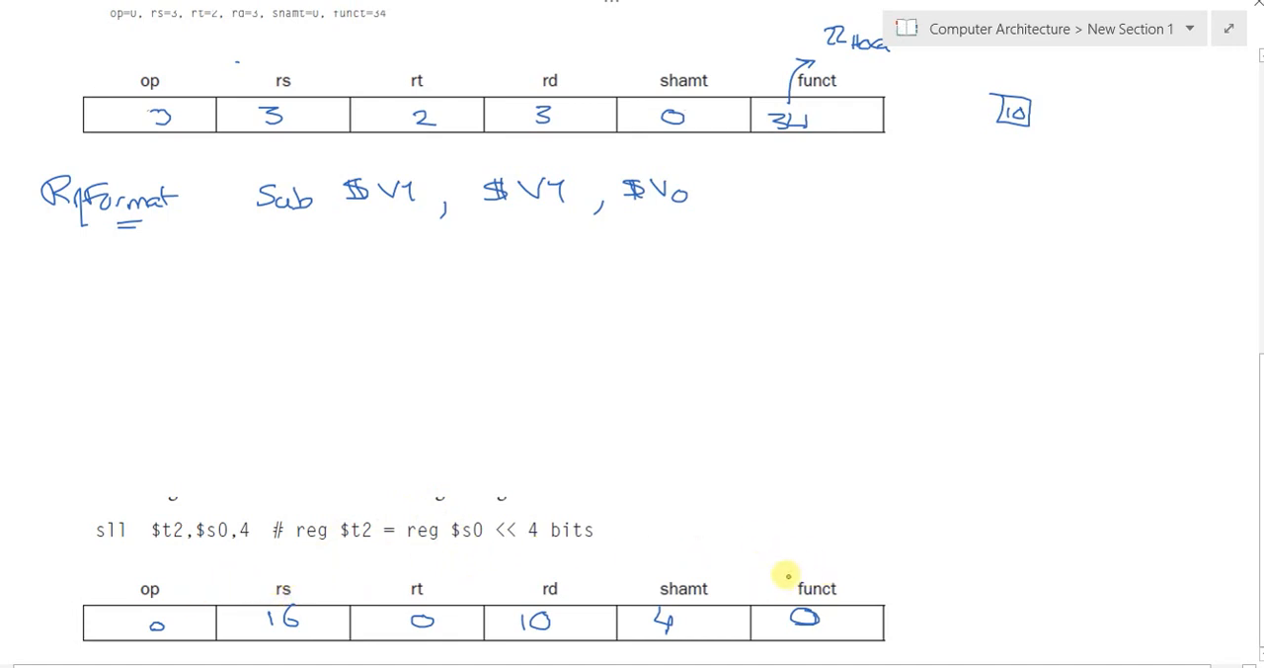
pyautogui.moveTo(792, 555)
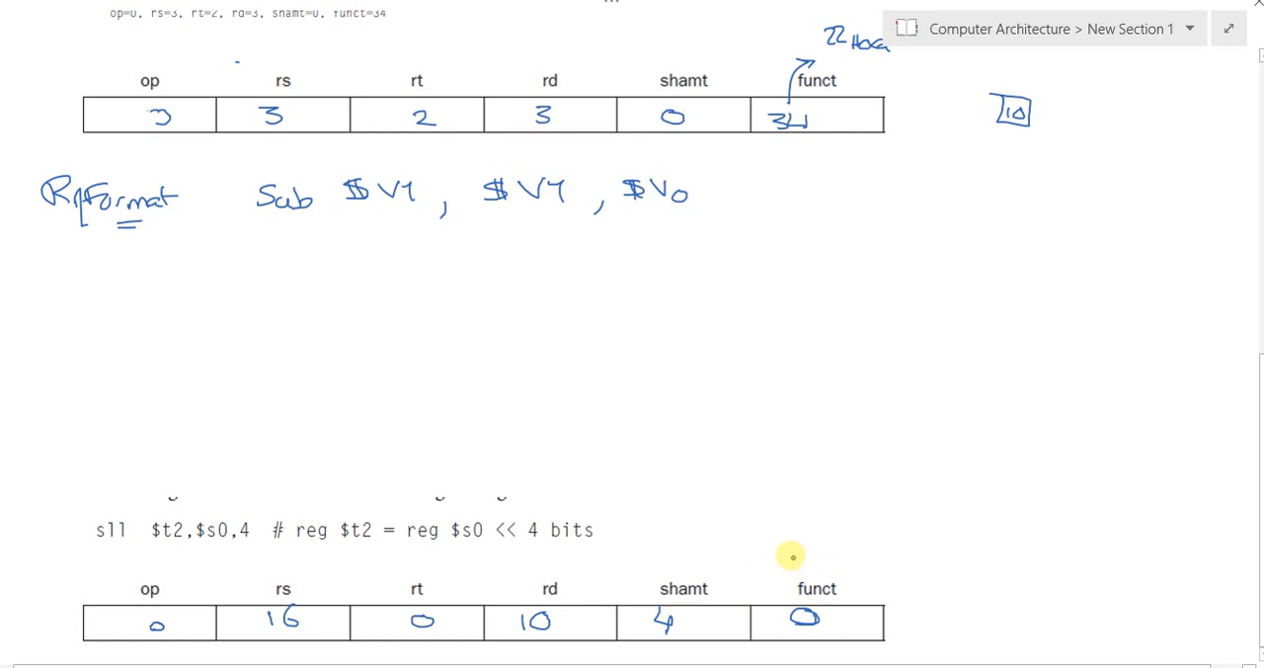
pyautogui.moveTo(780, 561)
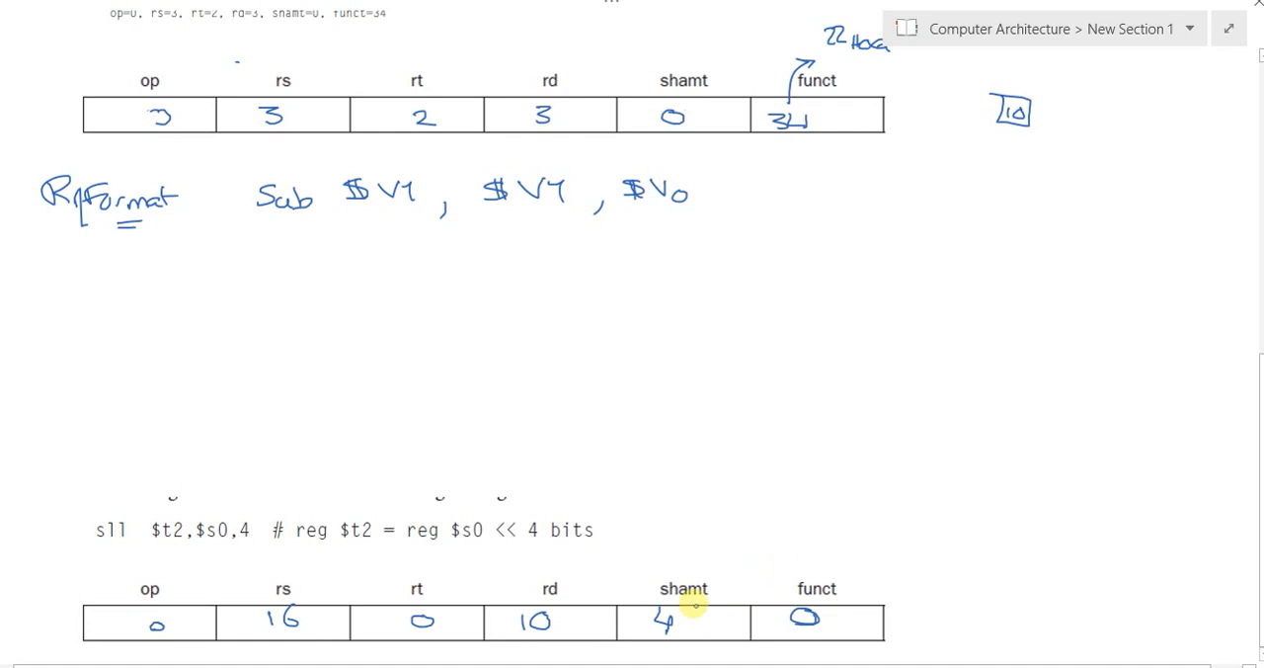
pyautogui.moveTo(1093, 342)
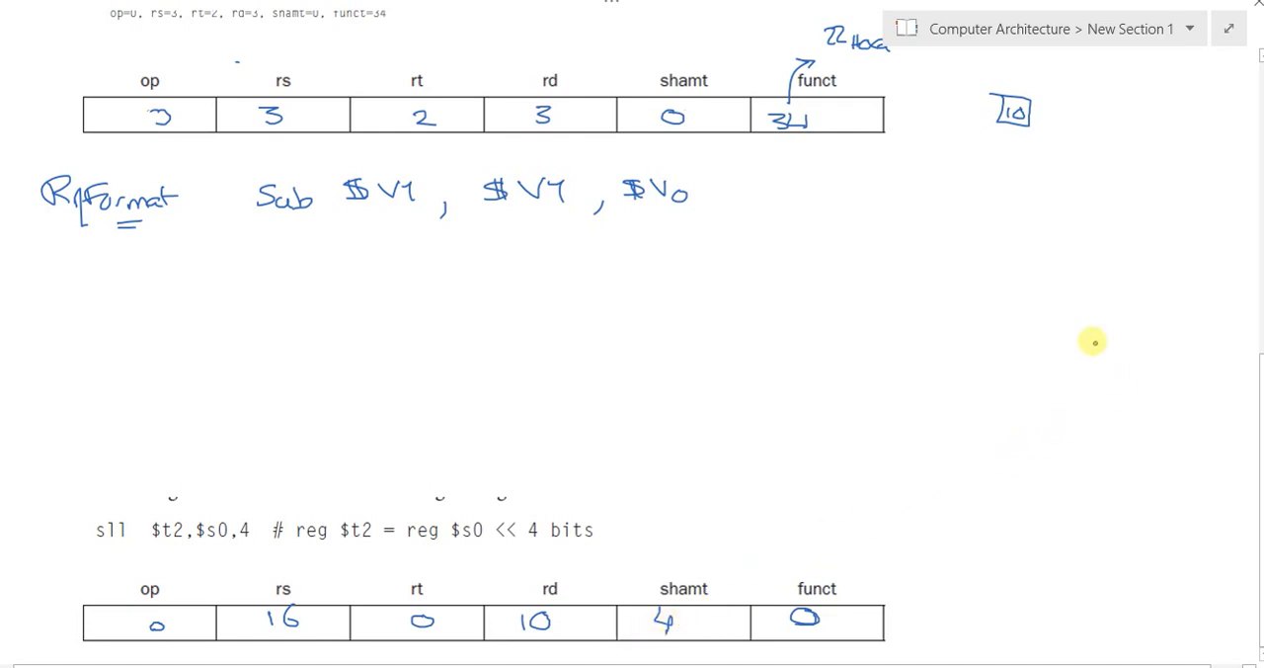